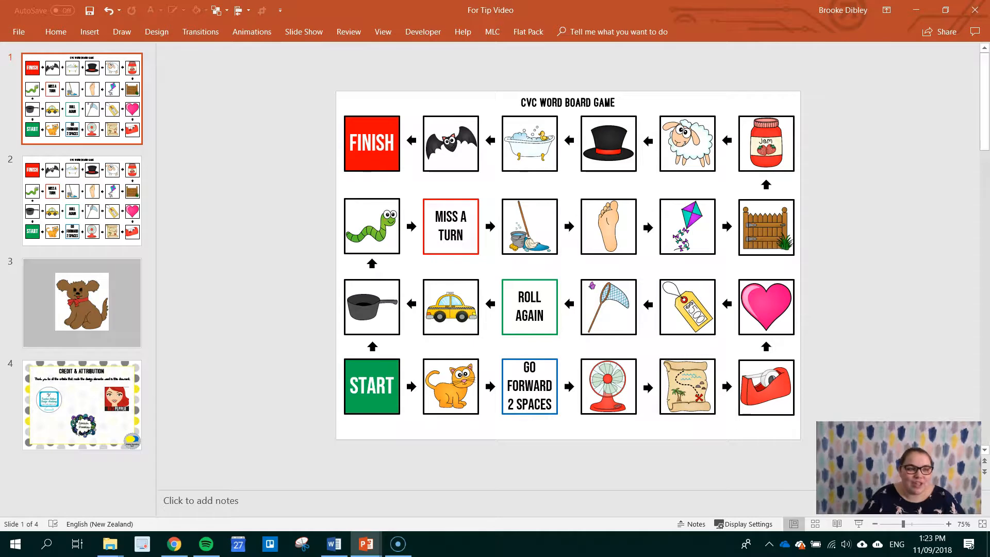
mouse_move(339, 12)
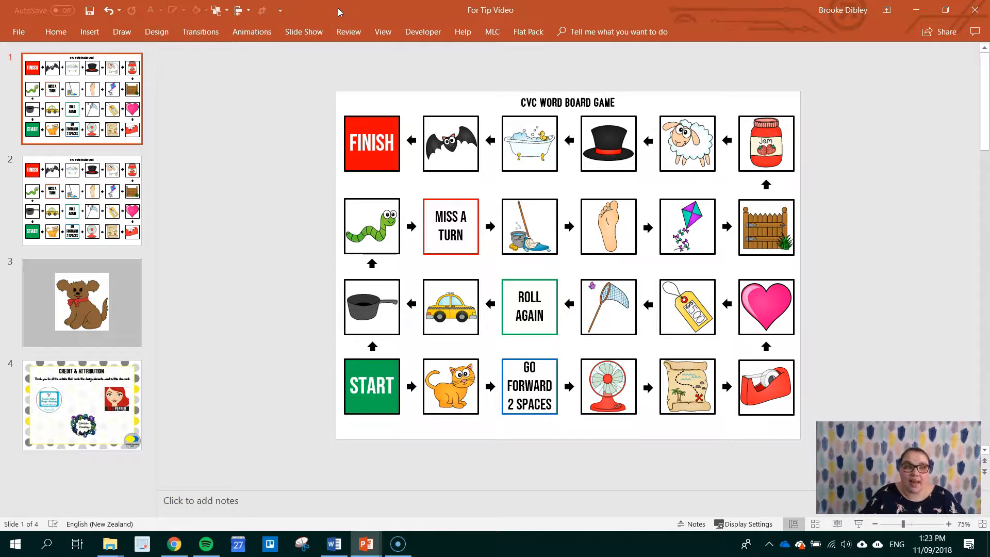
mouse_move(314, 18)
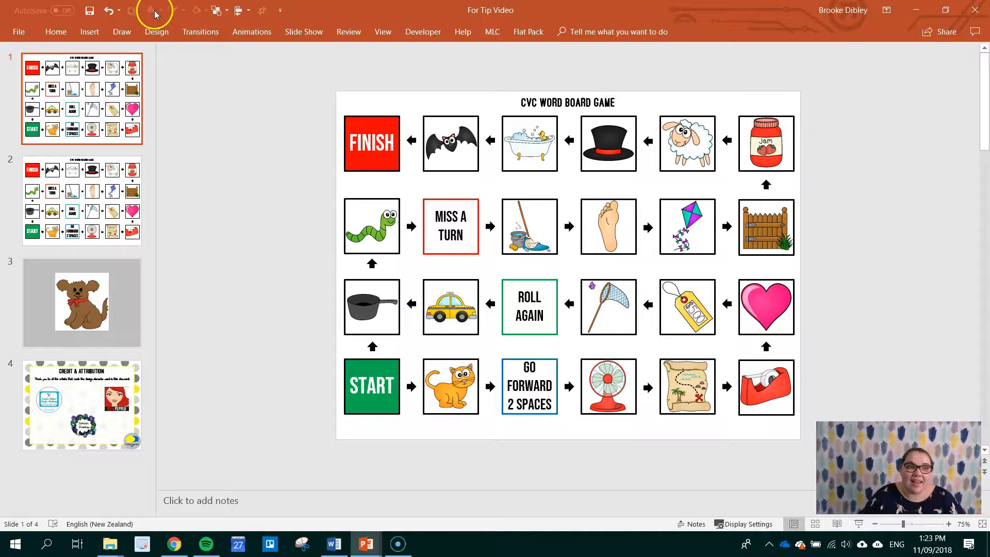
mouse_move(218, 10)
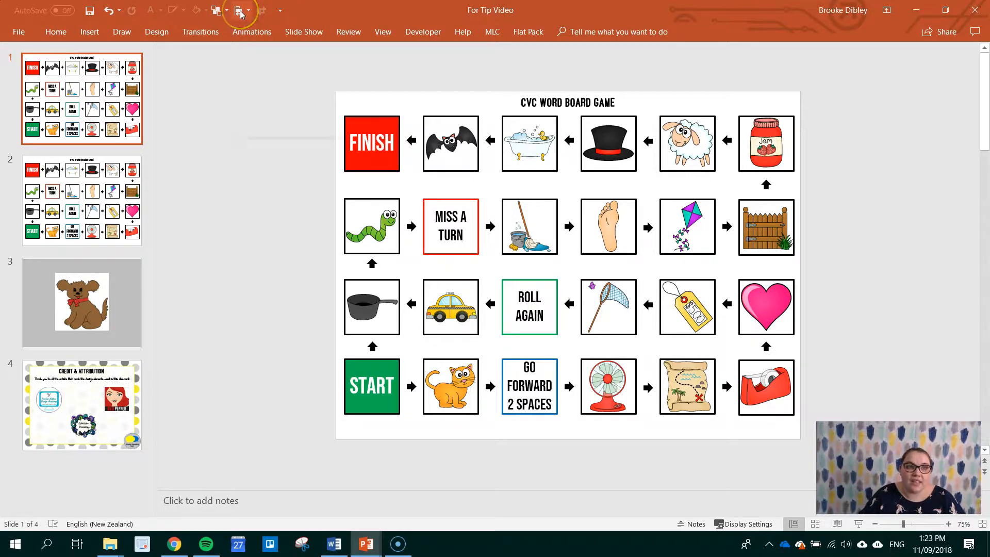
Give the bat picture square a green outline.
click(372, 143)
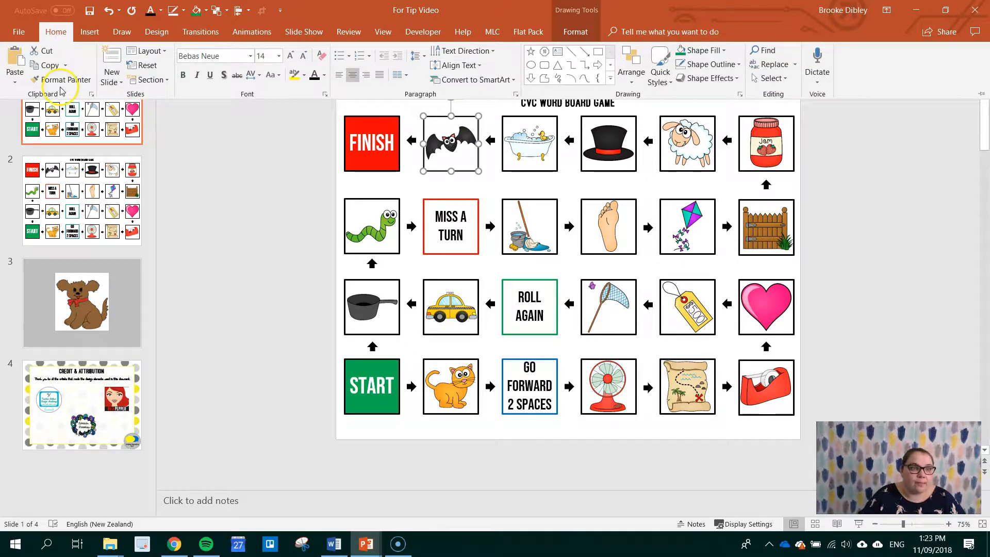
right_click(60, 88)
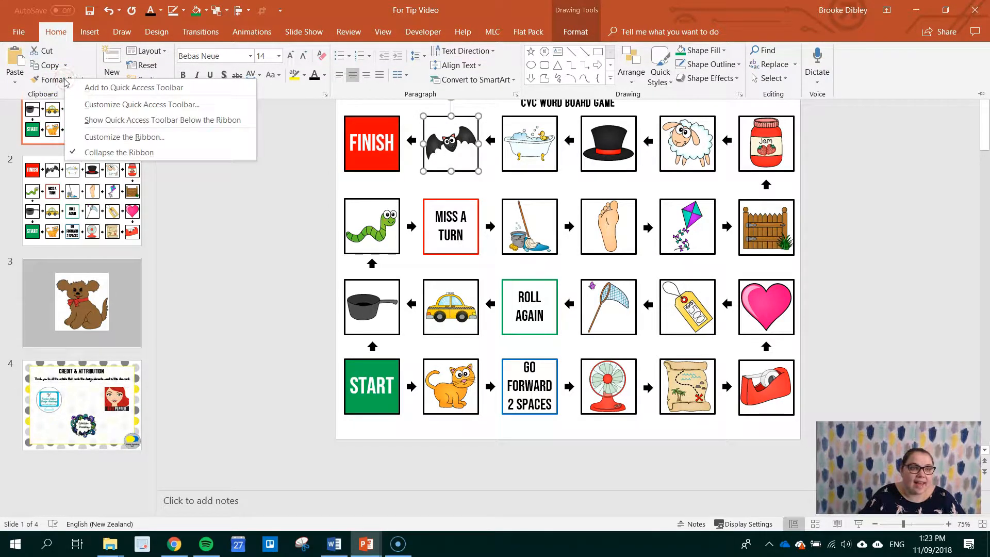
click(155, 93)
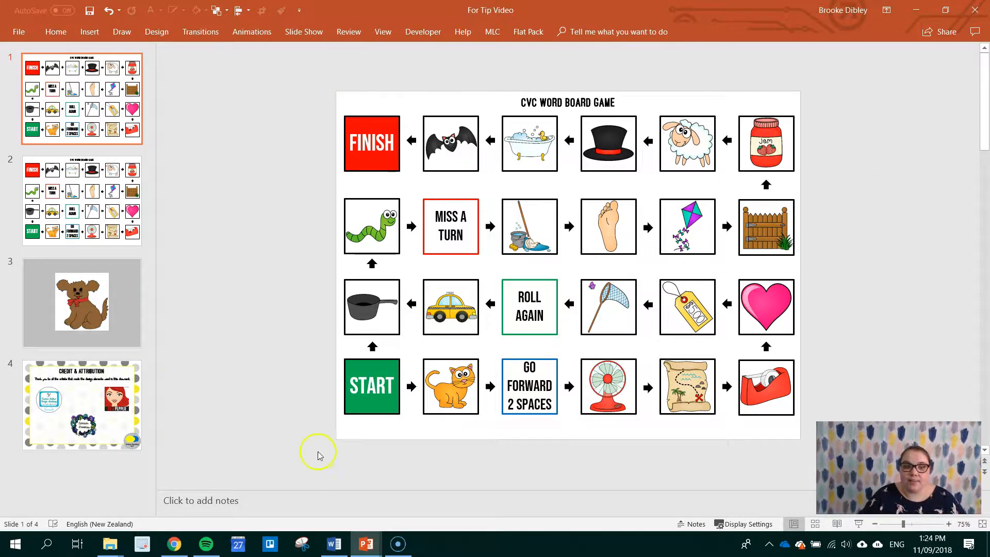
mouse_move(300, 238)
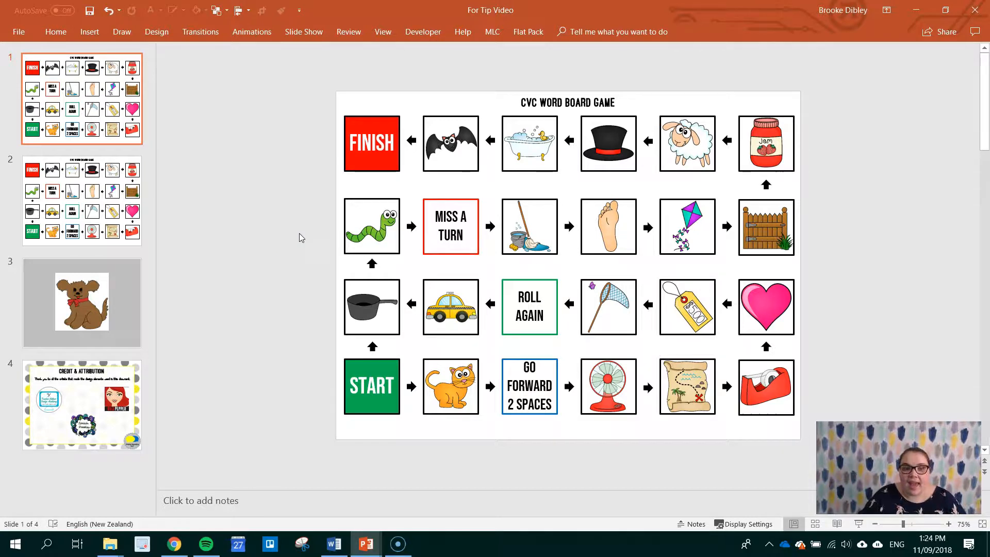
click(449, 142)
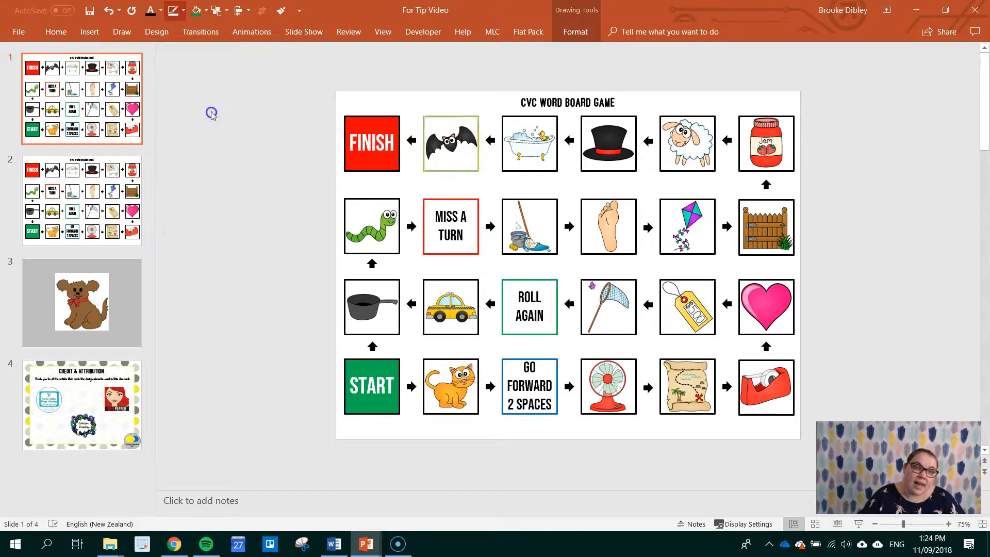
click(184, 11)
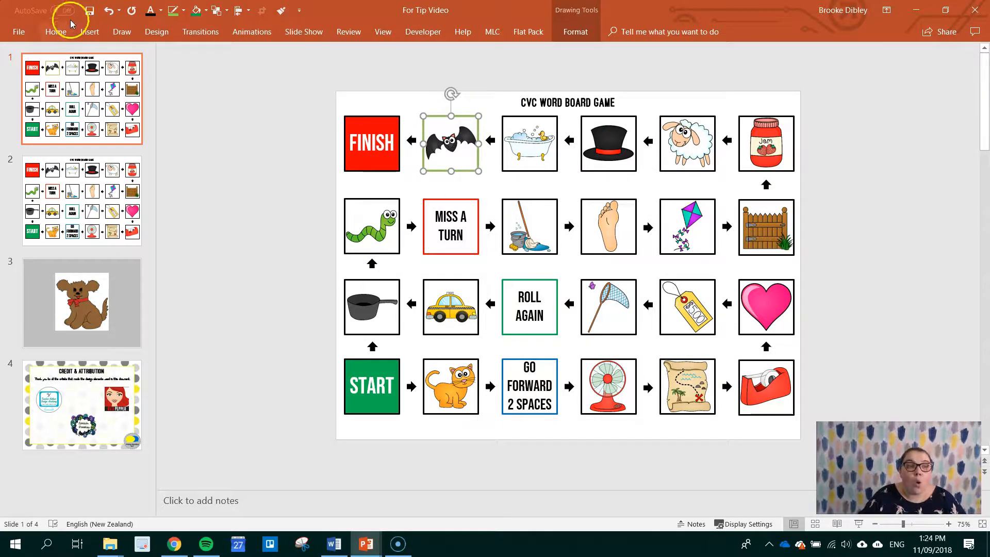
Copy the green border onto the next top-row picture with Format Painter.
click(54, 32)
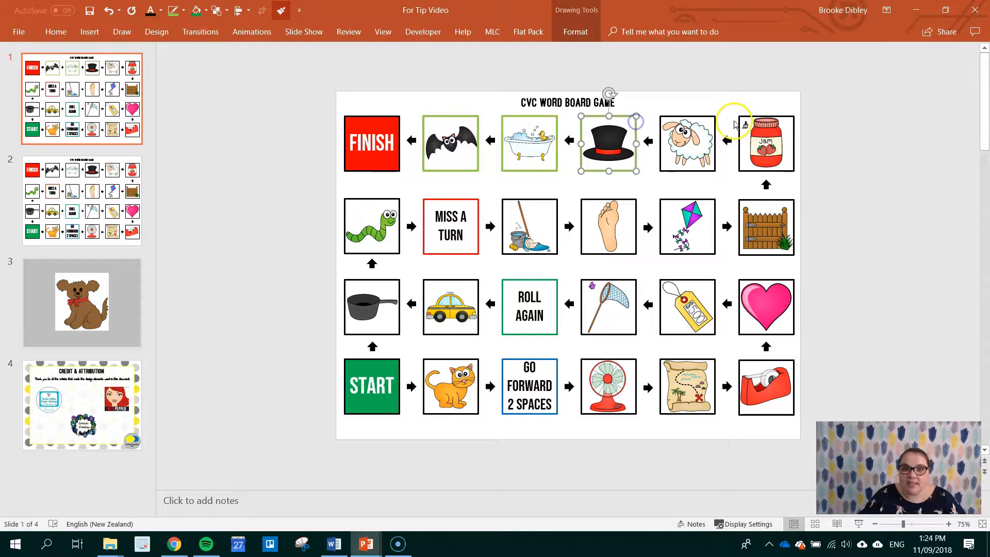
click(687, 142)
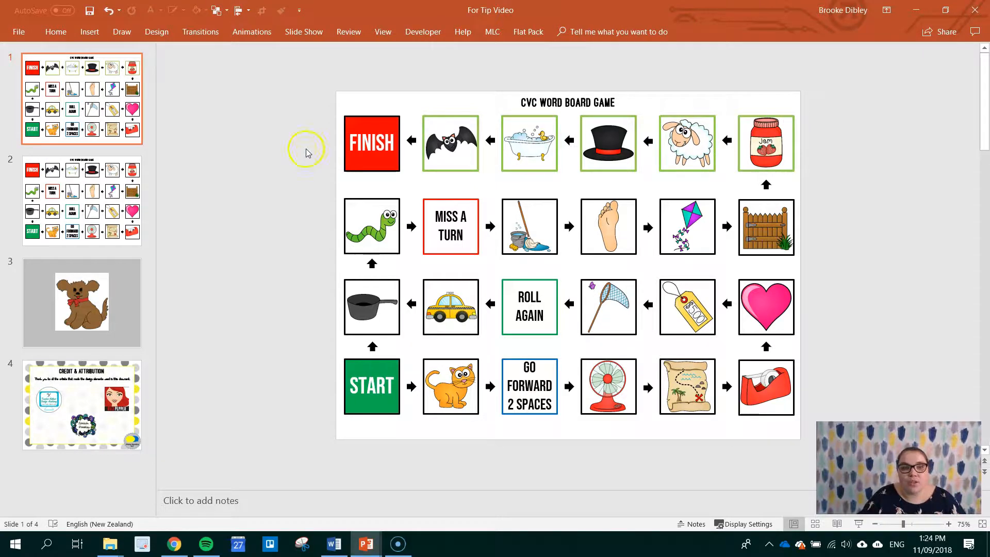
mouse_move(184, 119)
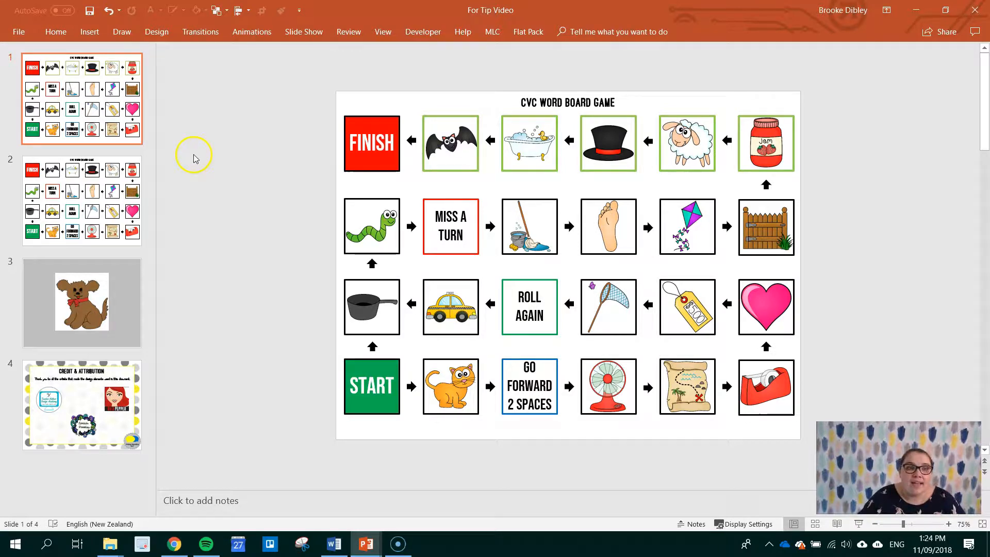
Insert the Teacher Author Design Academy logo picture onto the board game slide.
click(89, 32)
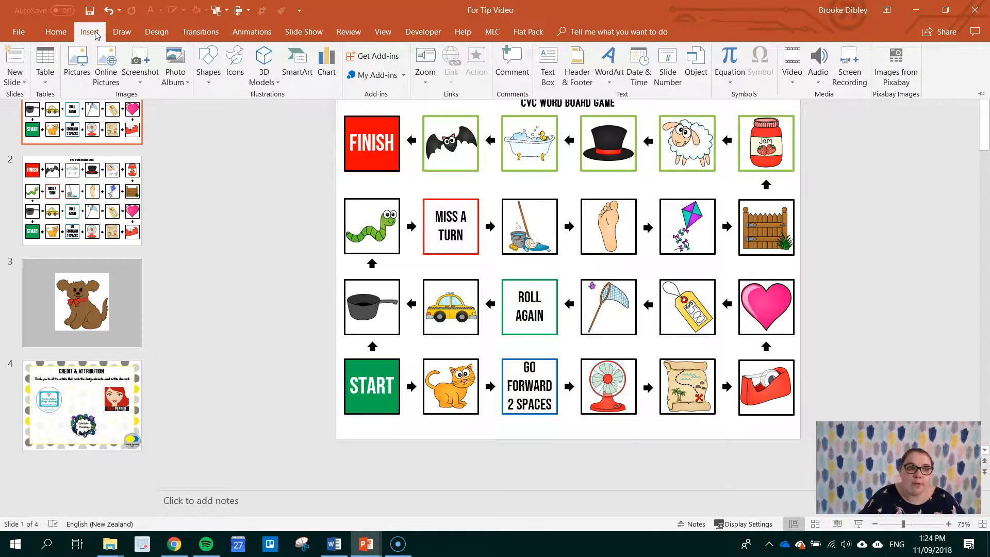
click(75, 63)
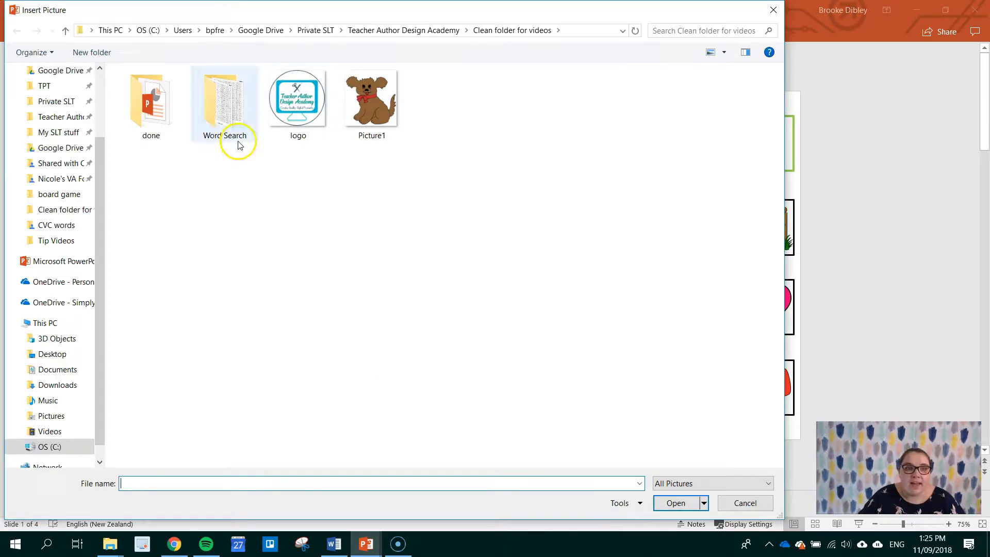
click(743, 503)
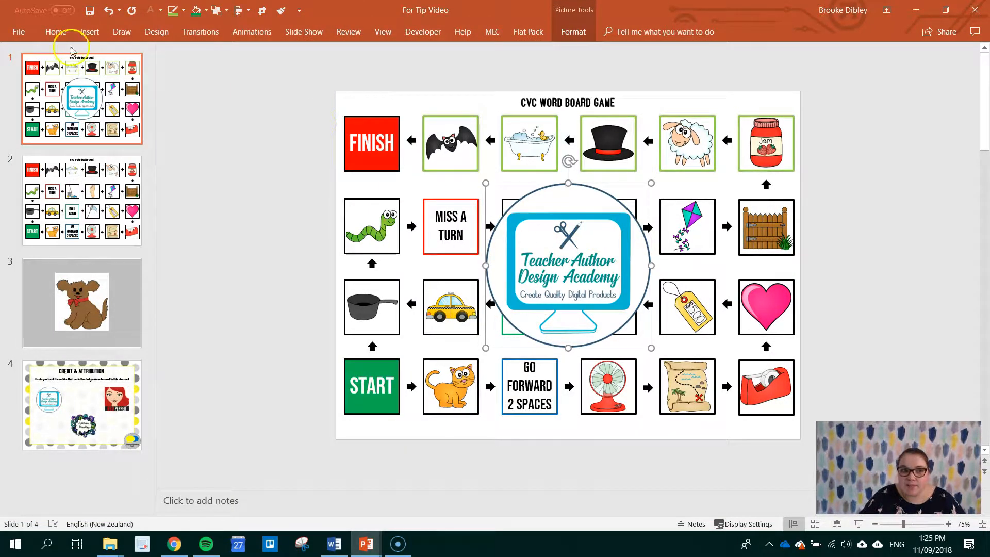
Show the logo's Format Picture pane with Picture Corrections and Picture Color expanded.
right_click(569, 265)
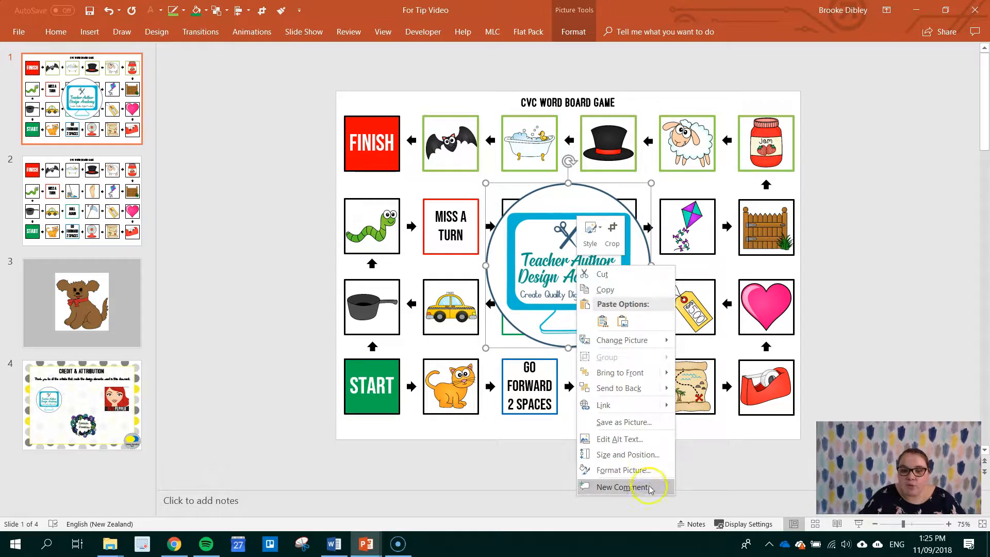
click(623, 470)
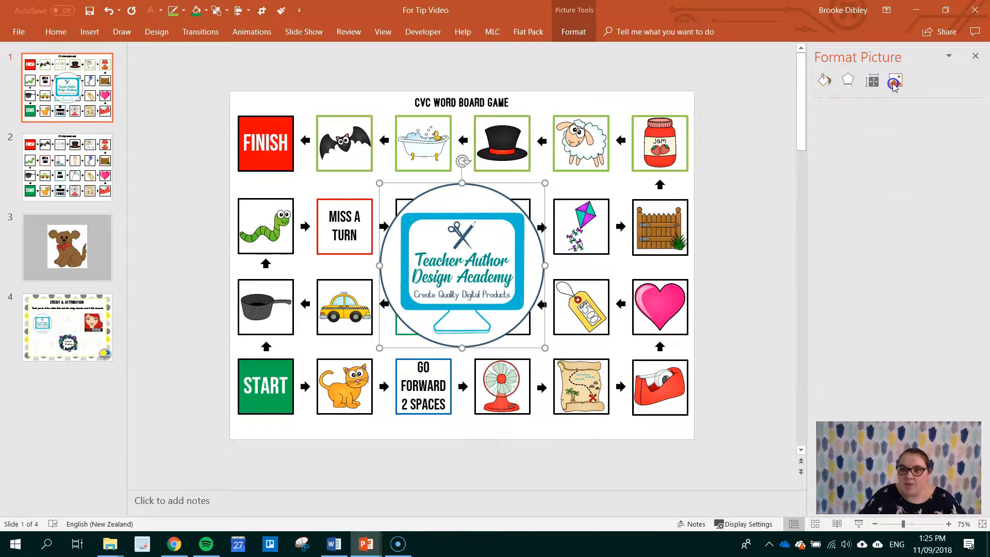
click(895, 80)
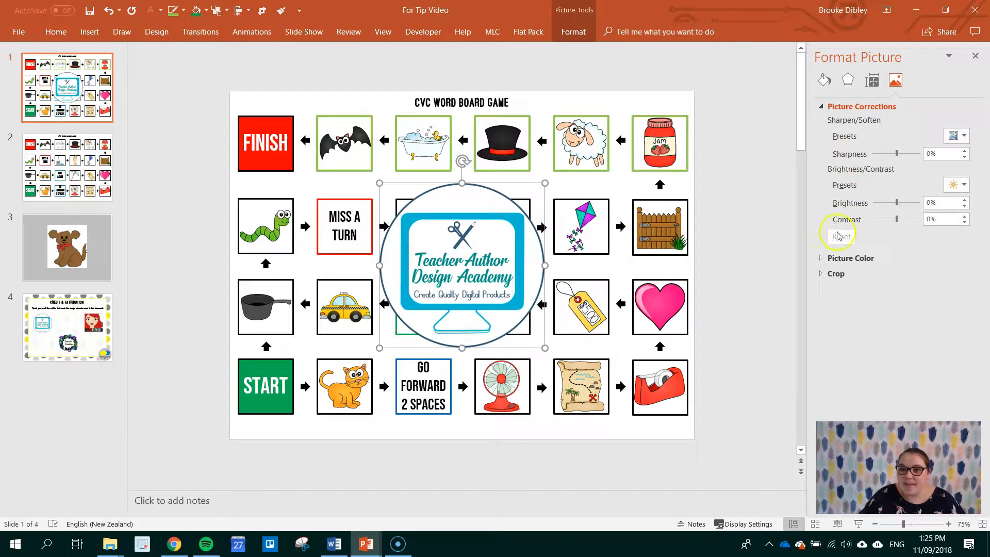
click(851, 258)
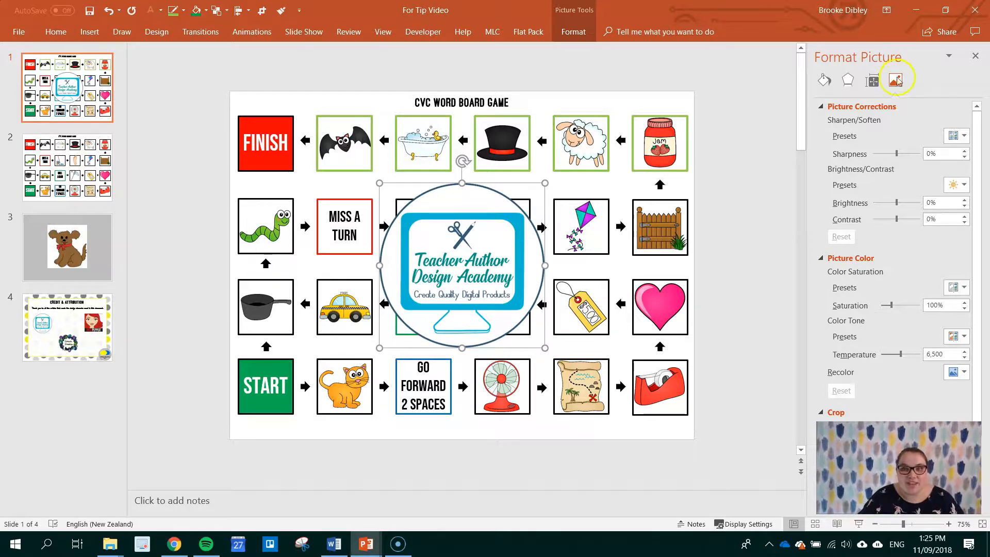
mouse_move(975, 55)
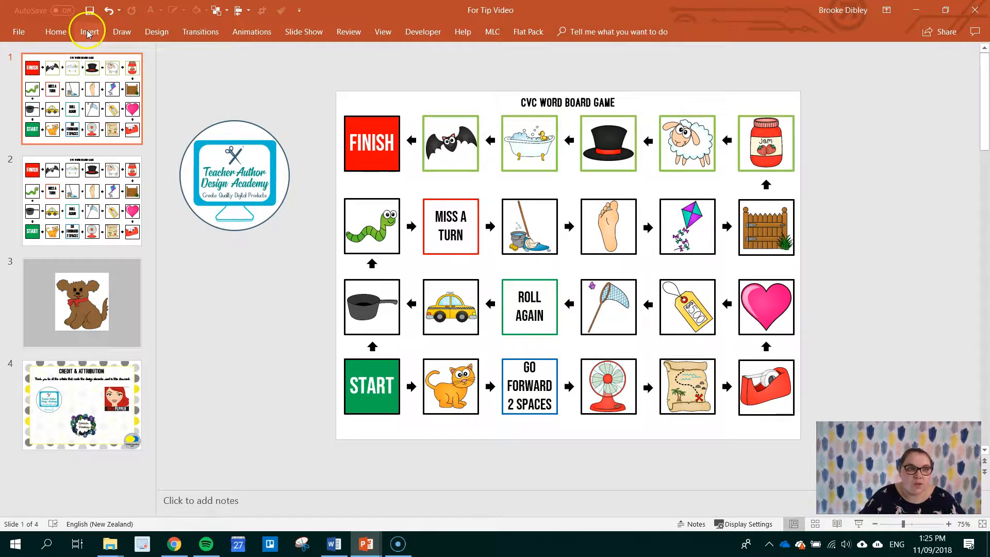
Draw a shape left of the board and fill it with the logo image.
click(88, 32)
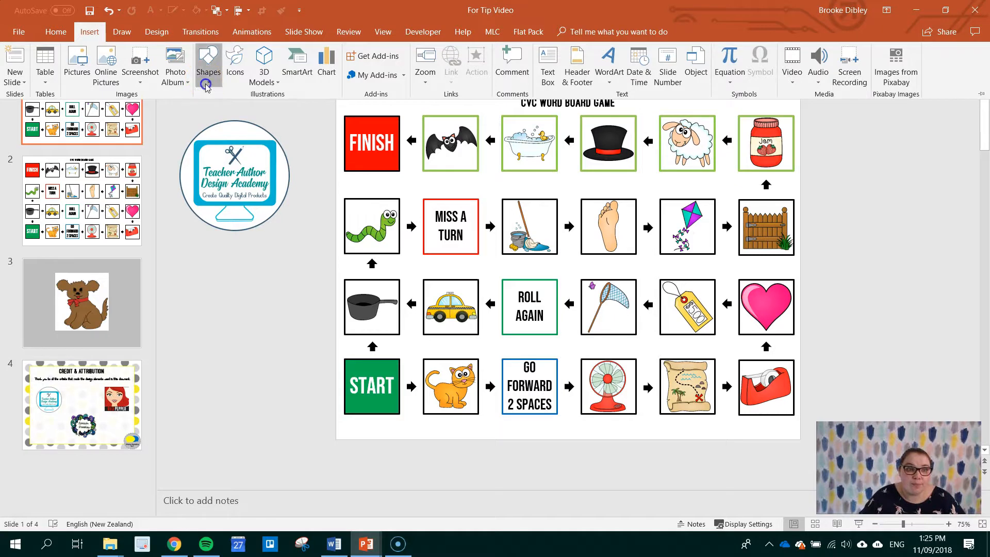
click(208, 66)
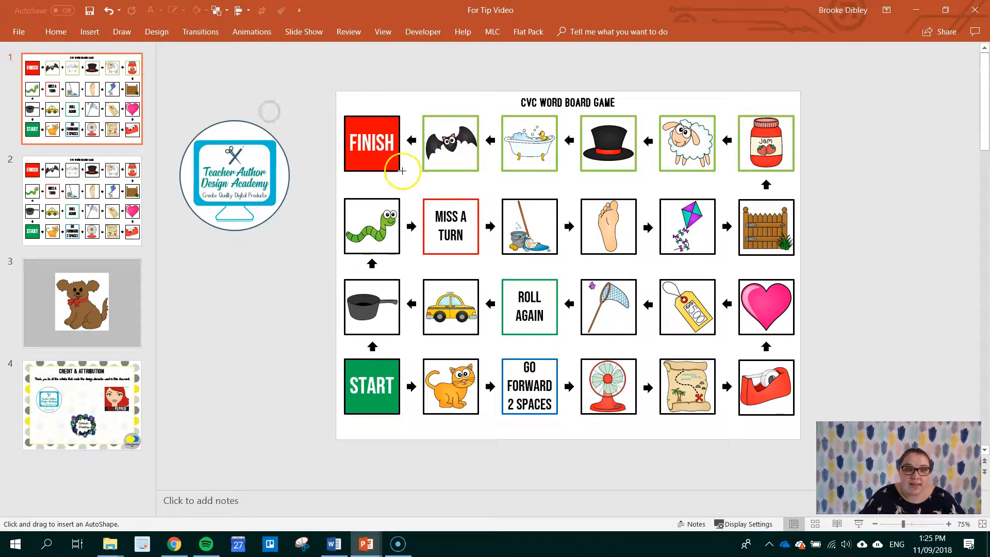
drag(178, 279, 292, 395)
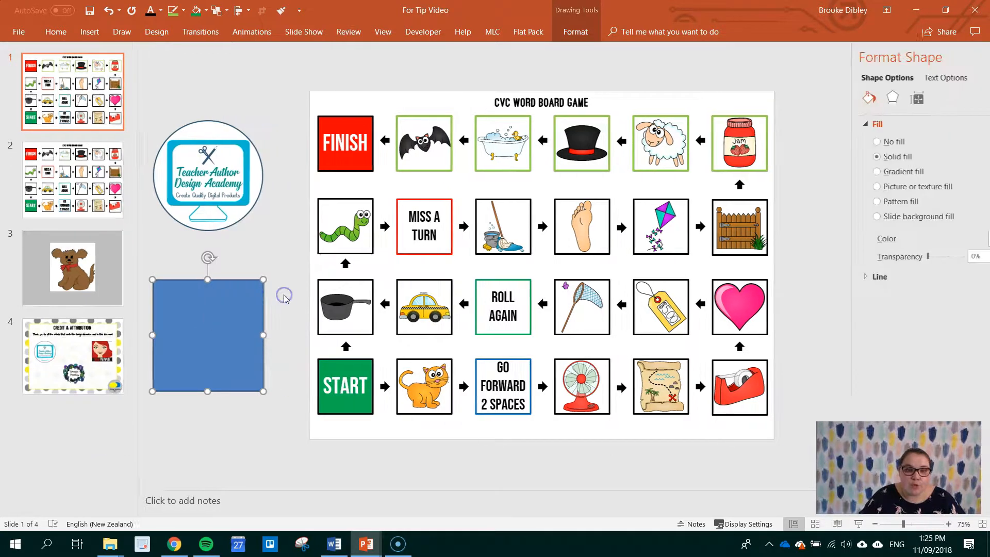
click(876, 187)
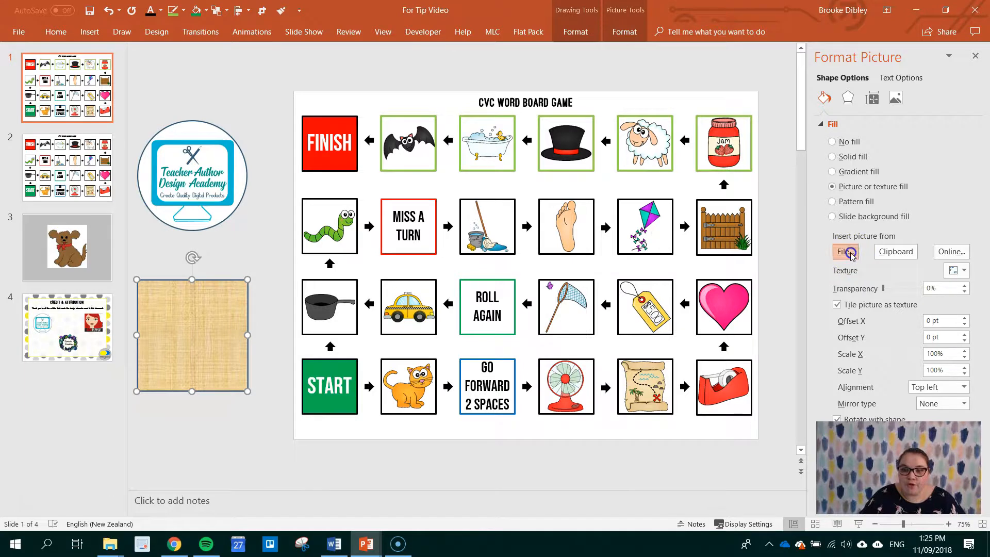
click(844, 252)
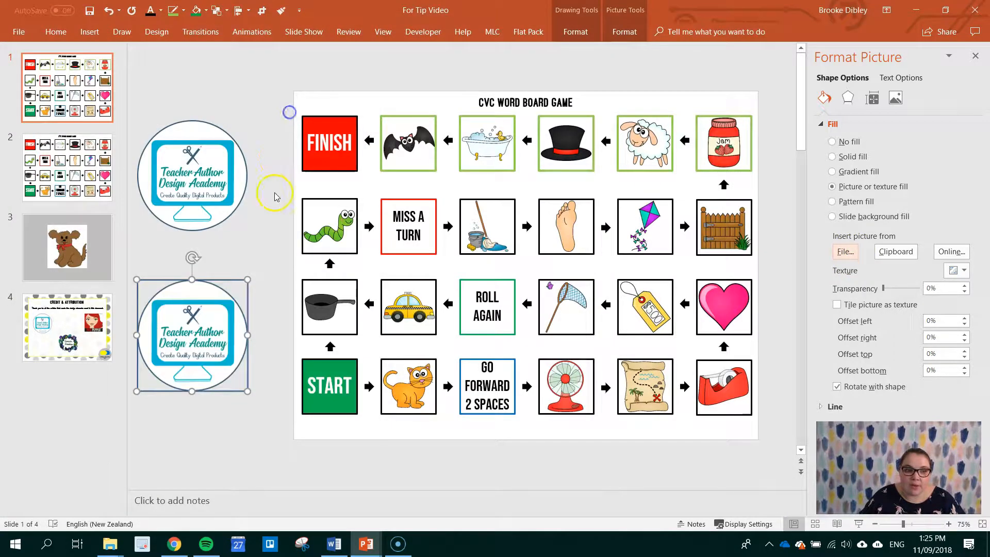
mouse_move(170, 134)
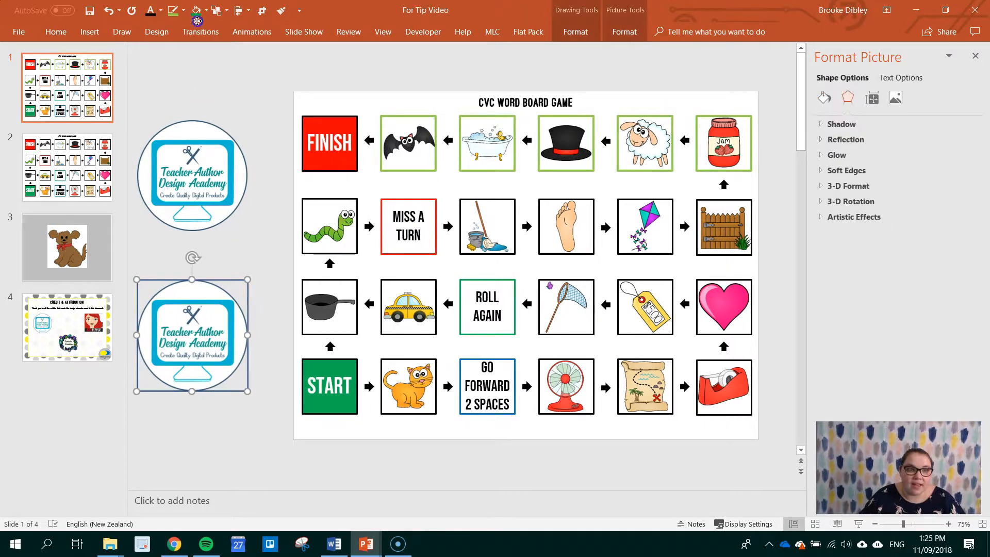
Move the logo circle onto the board centre and enlarge it.
click(176, 11)
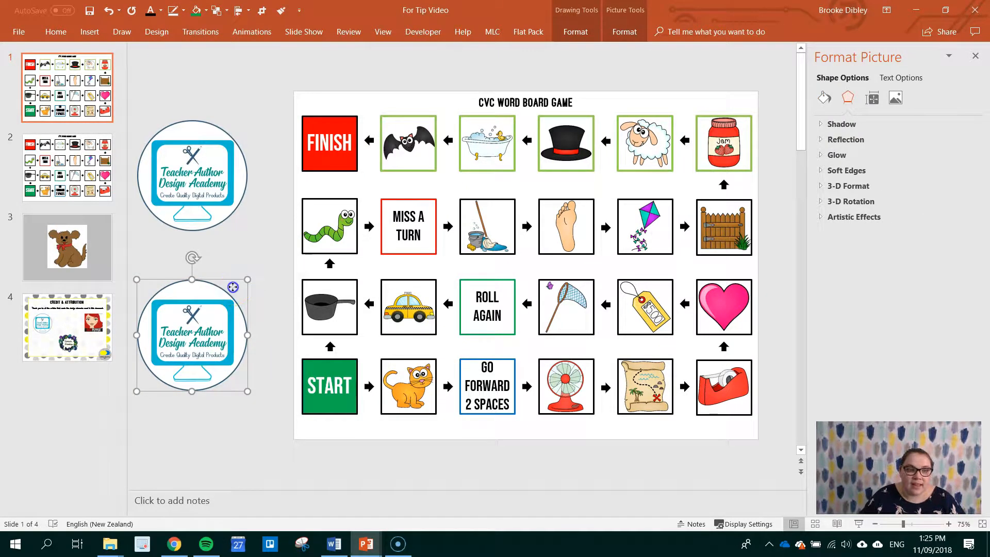
drag(193, 334, 533, 253)
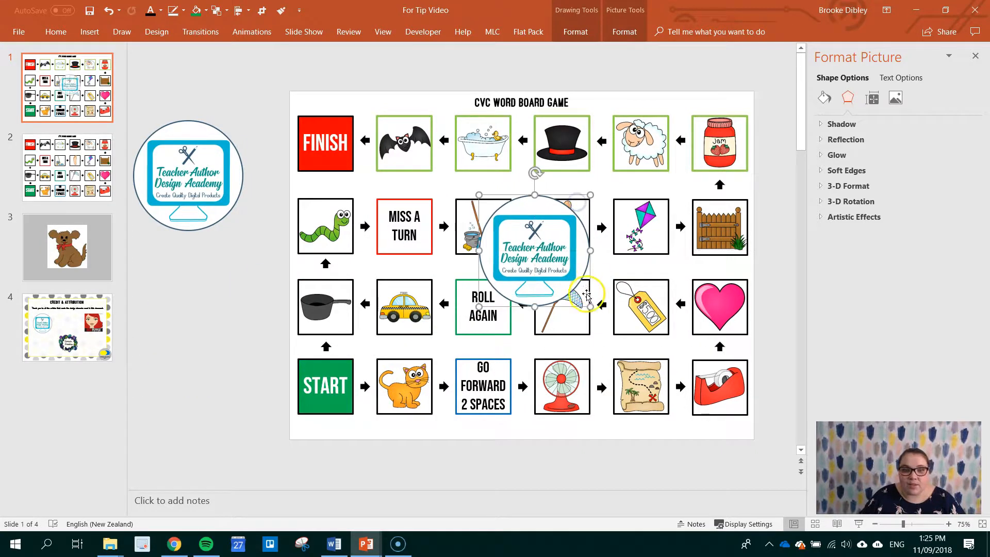
drag(534, 250, 562, 297)
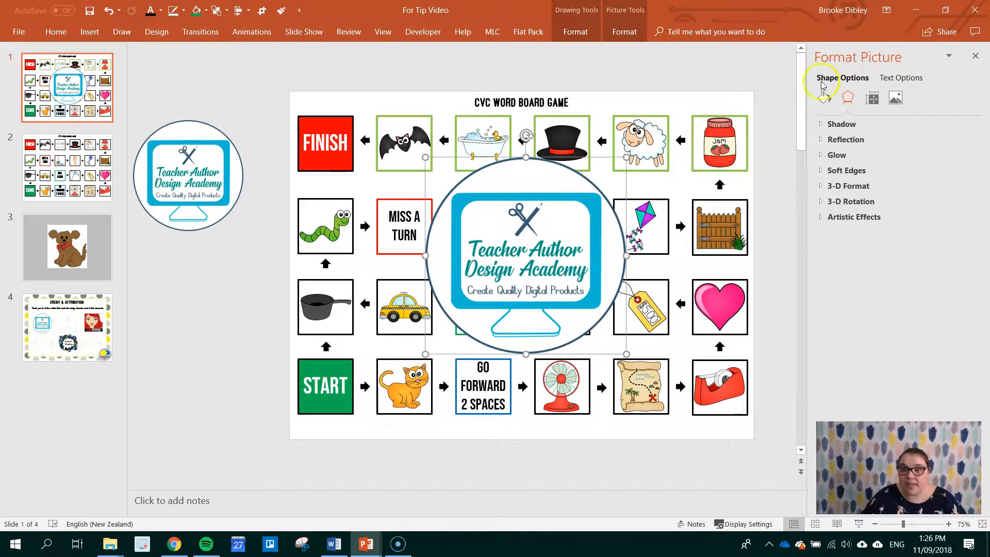
Raise the overlaid logo's fill transparency and review its recolouring options.
click(826, 97)
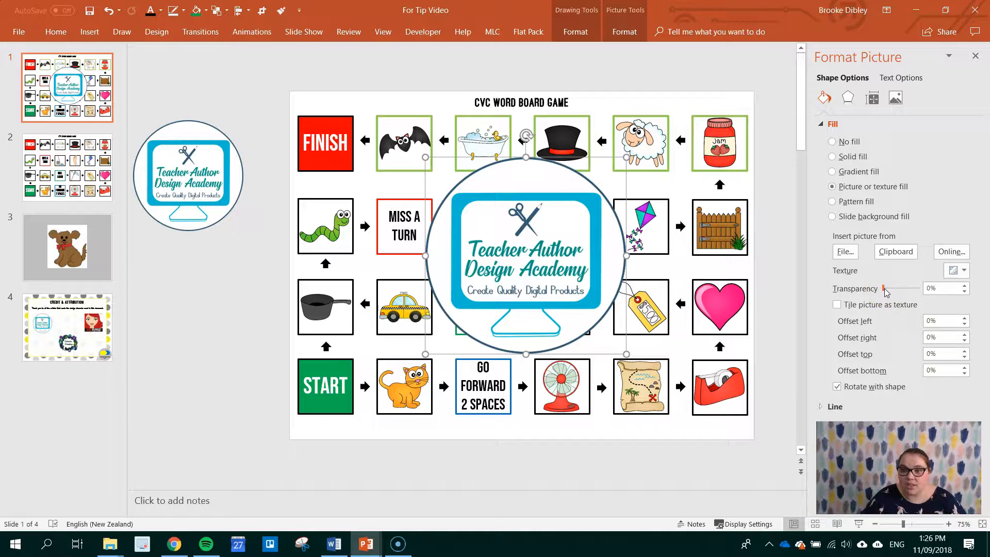
drag(884, 288, 899, 287)
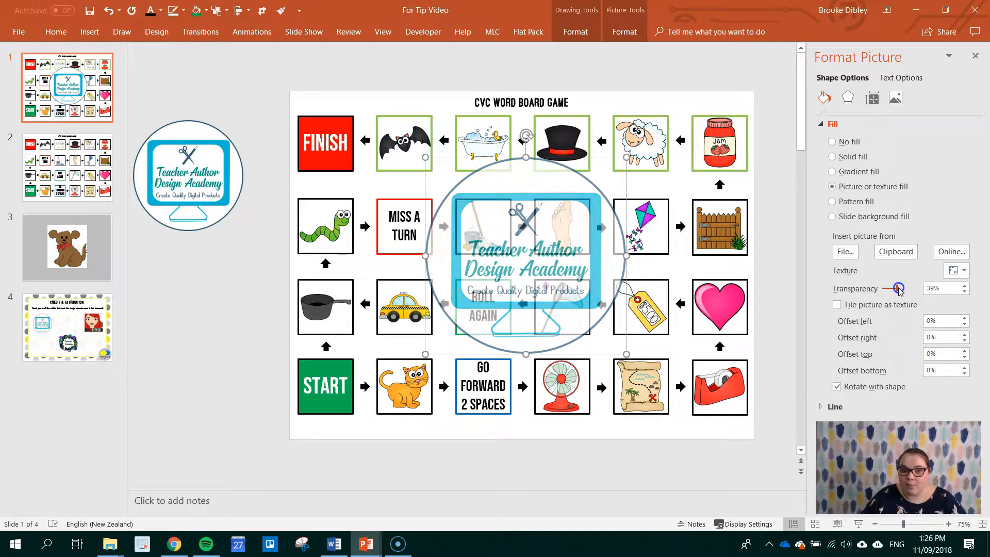
drag(890, 288, 900, 288)
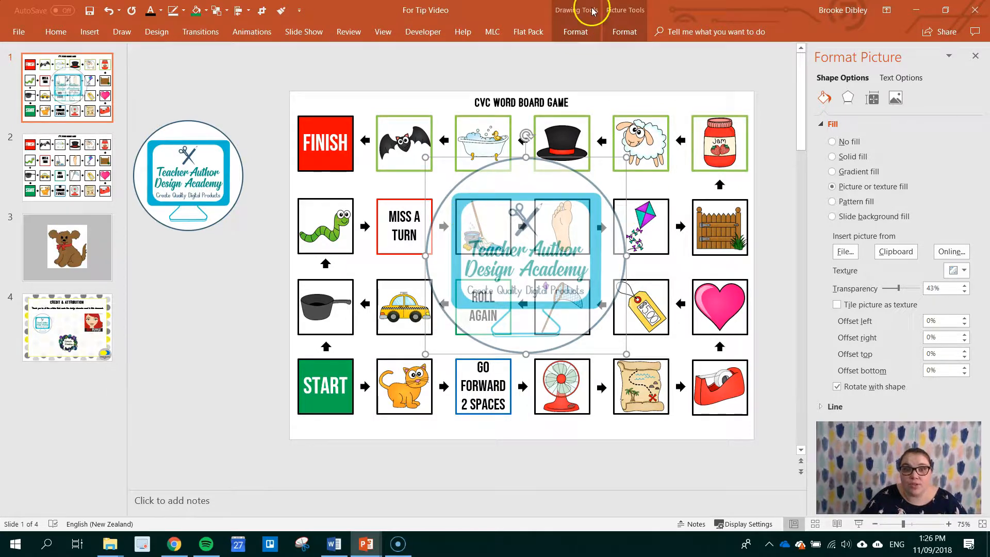
click(624, 32)
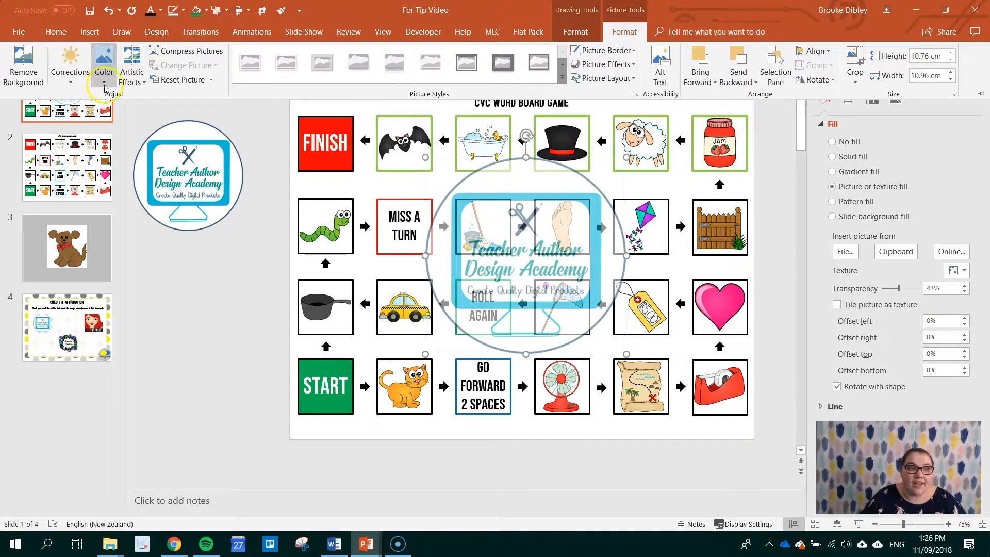
click(103, 62)
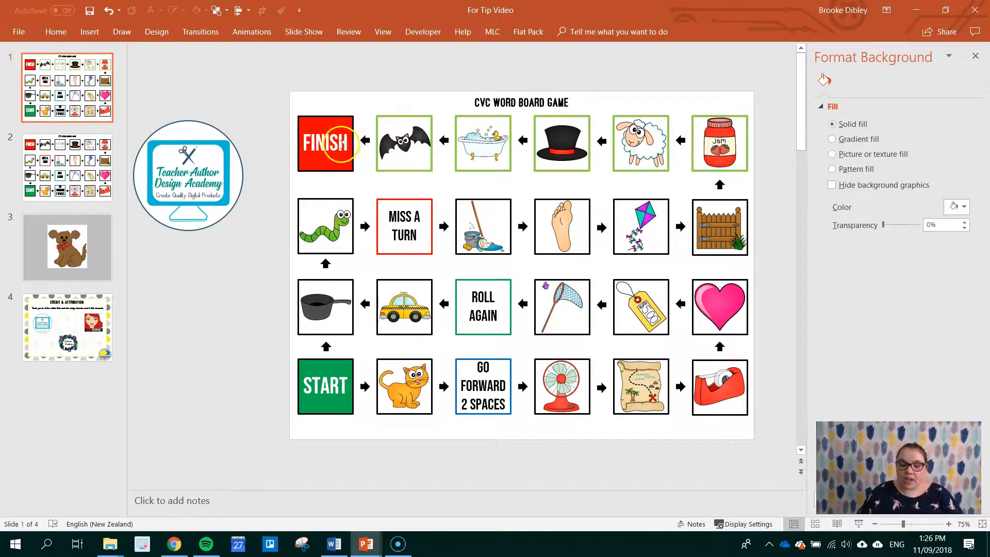
mouse_move(220, 135)
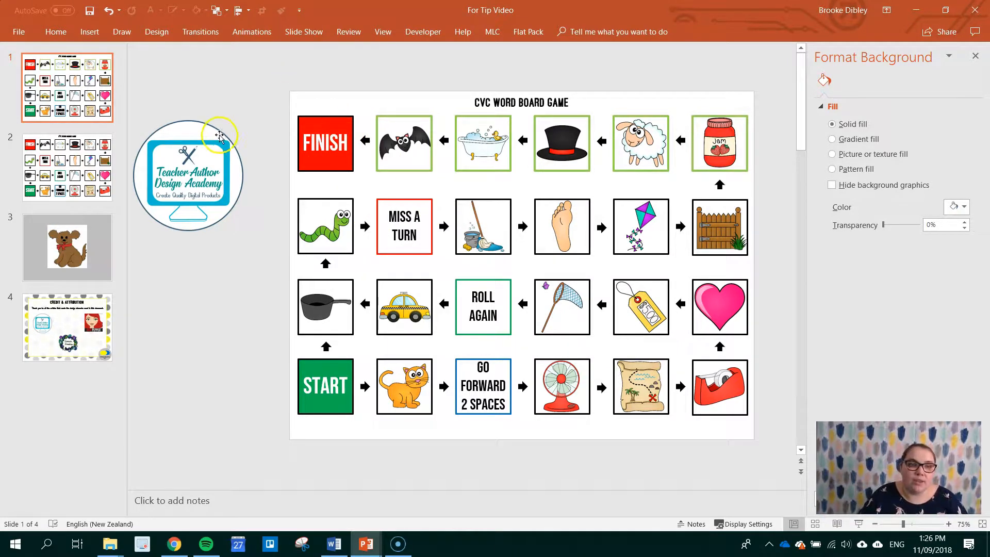
click(325, 143)
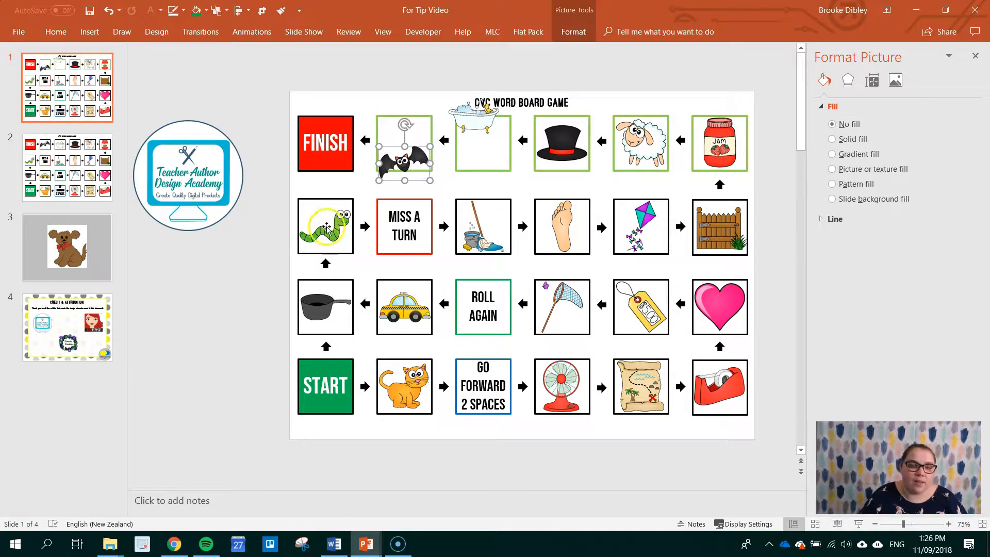
click(106, 10)
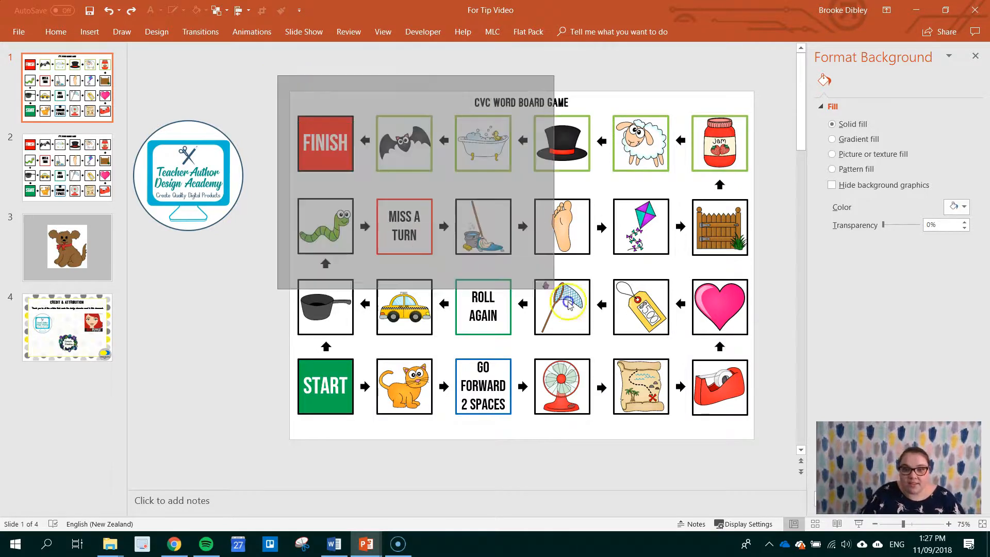
key(ctrl+a)
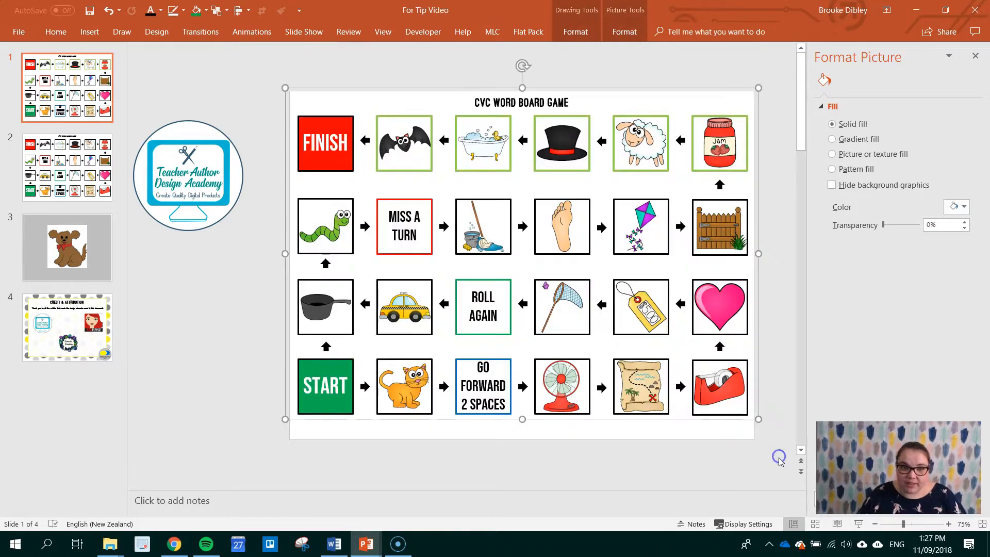
click(848, 97)
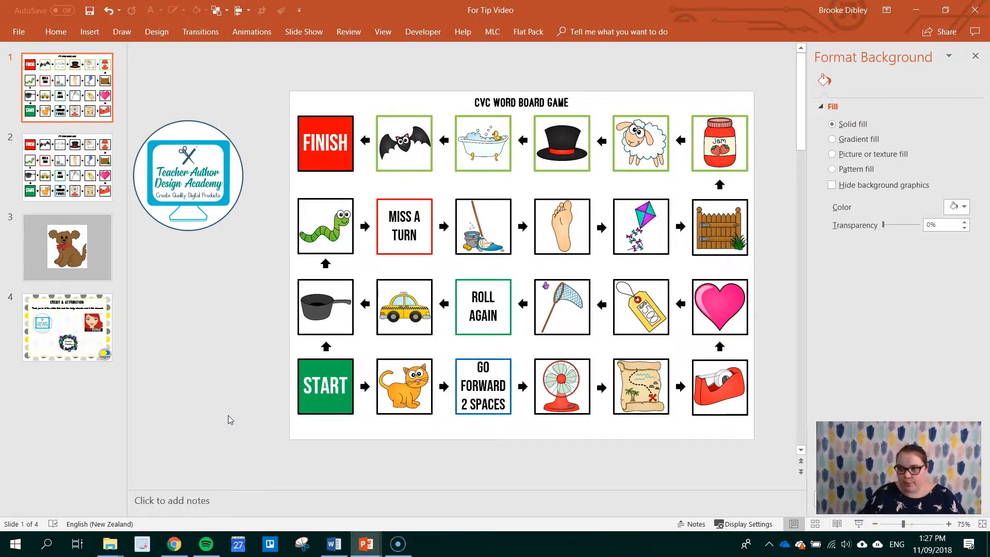
Go to slide 3 and select the dog picture.
click(66, 167)
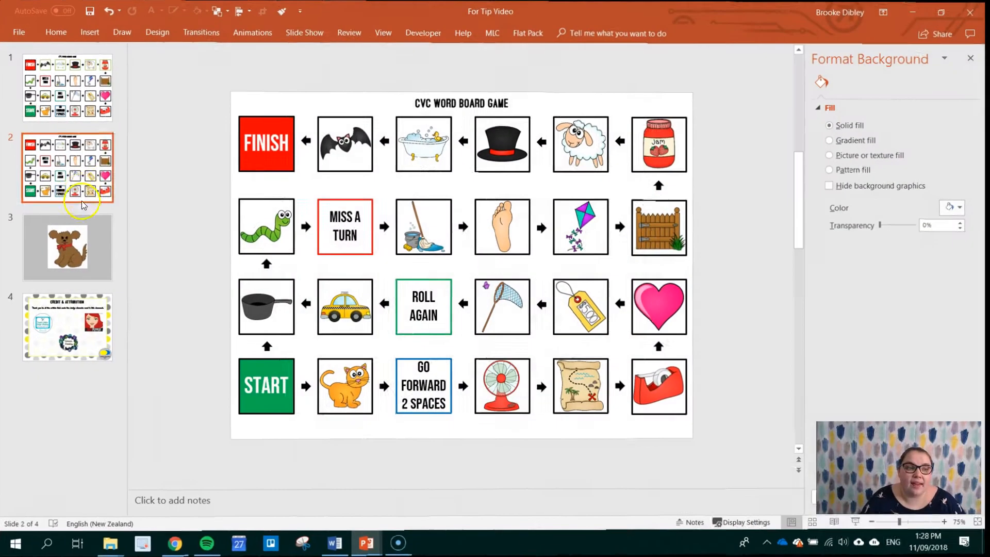
click(67, 246)
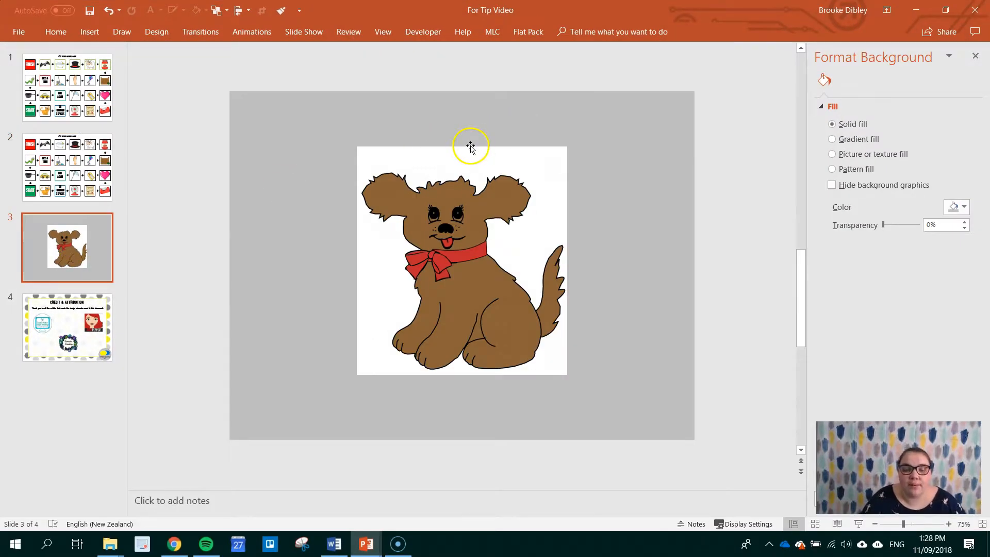
click(462, 272)
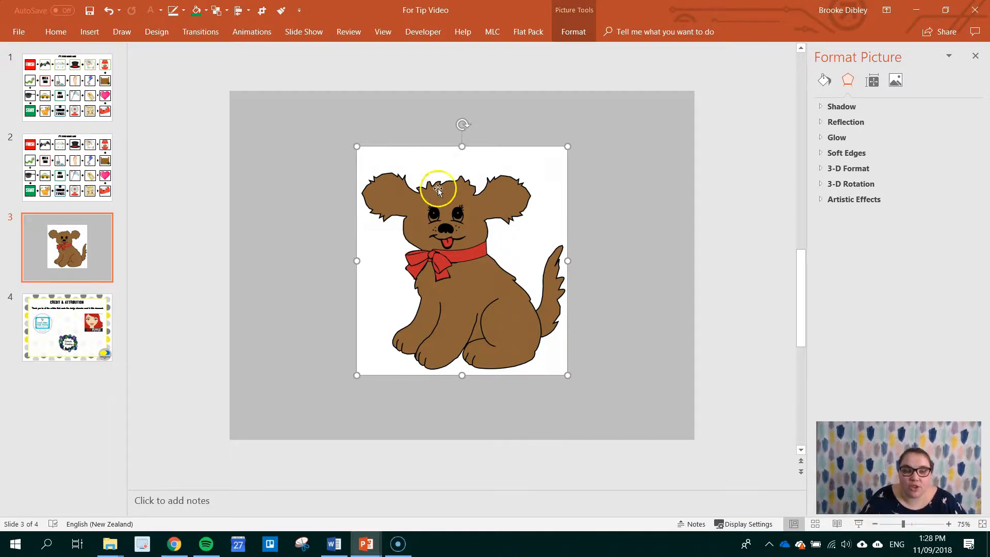
mouse_move(525, 151)
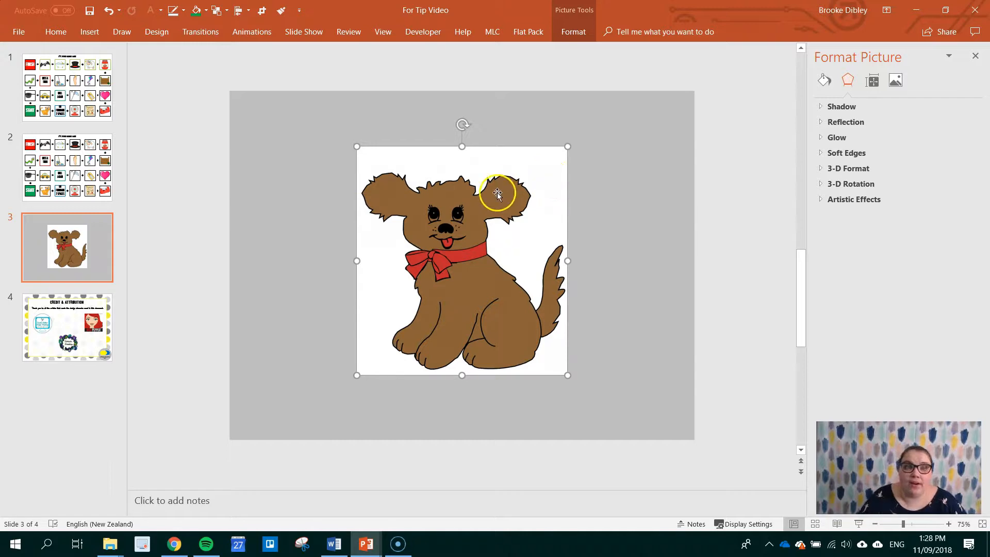
Set the dog picture's white background as its transparent colour.
click(572, 32)
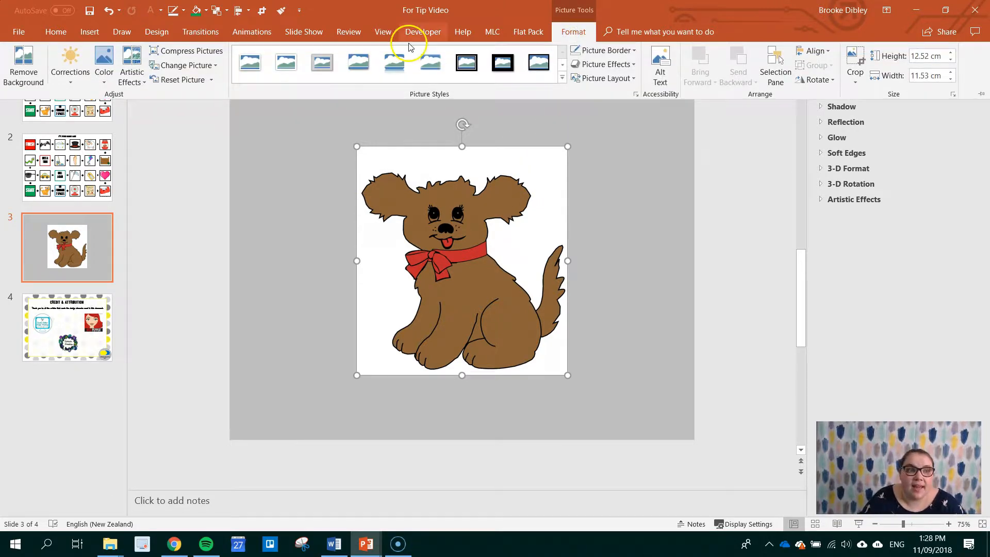
click(103, 65)
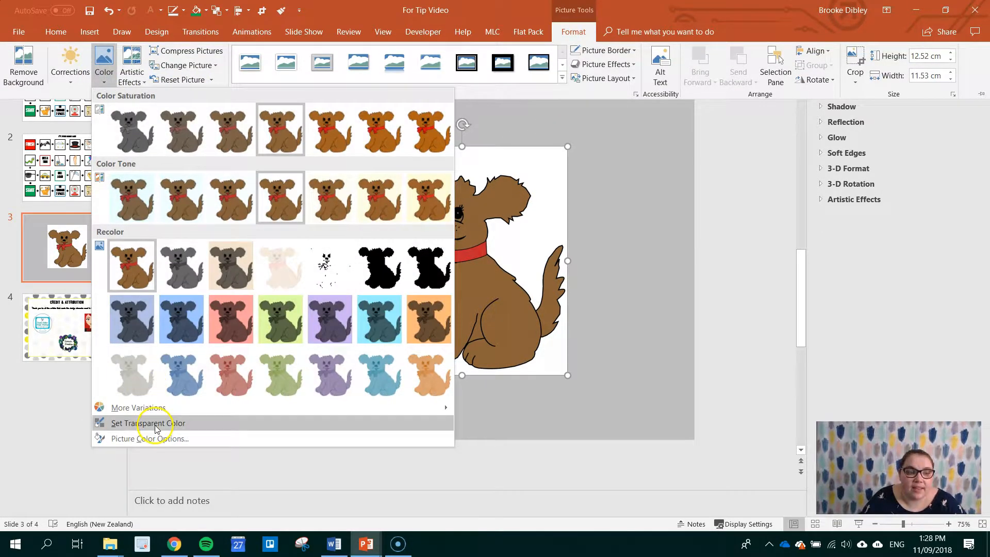
click(148, 423)
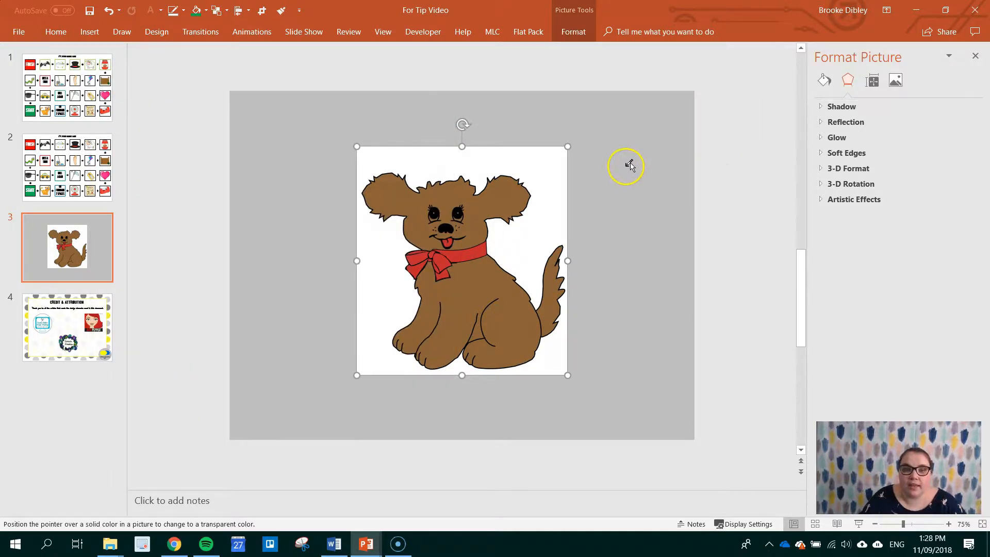
mouse_move(550, 168)
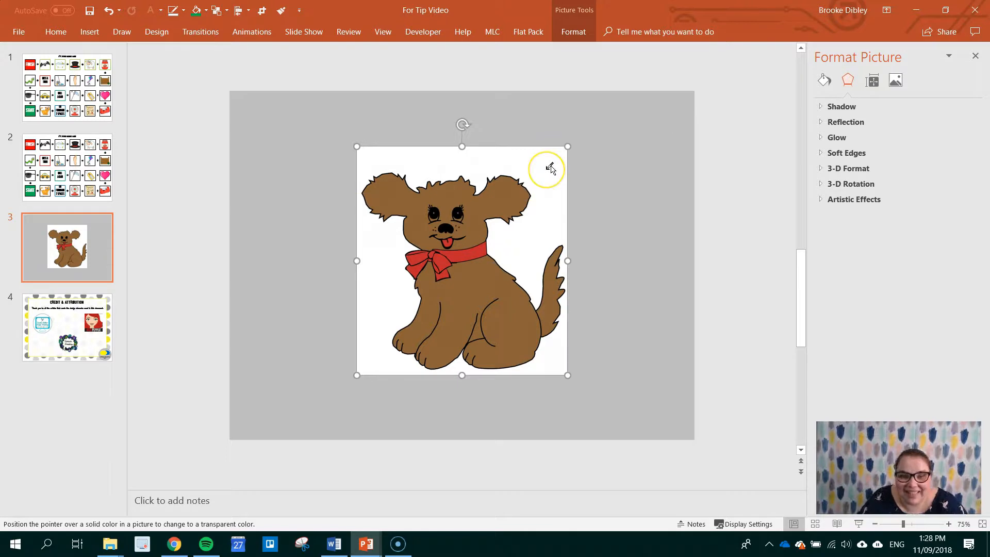
click(550, 168)
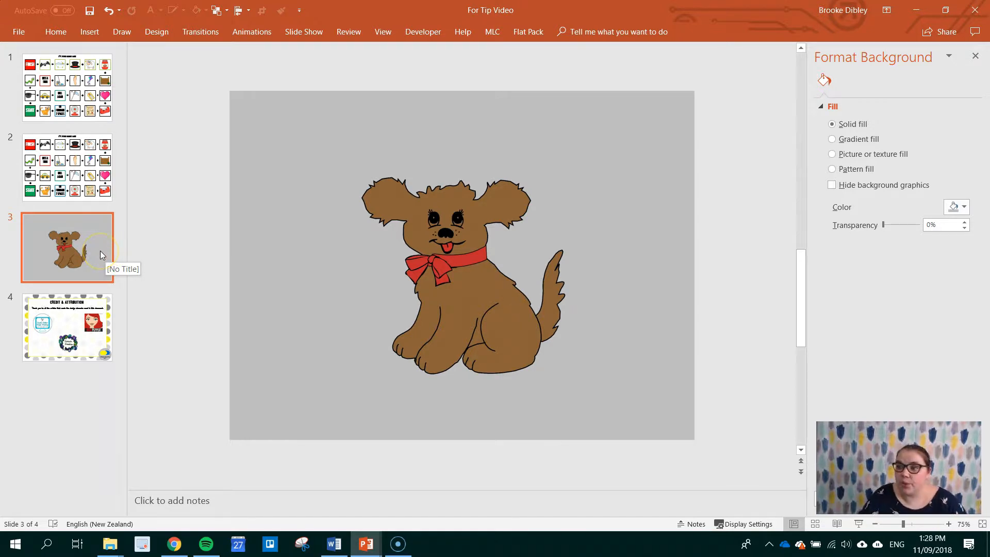
Duplicate the Credit & Attribution slide, keeping source formatting, so the deck holds six slides.
click(66, 327)
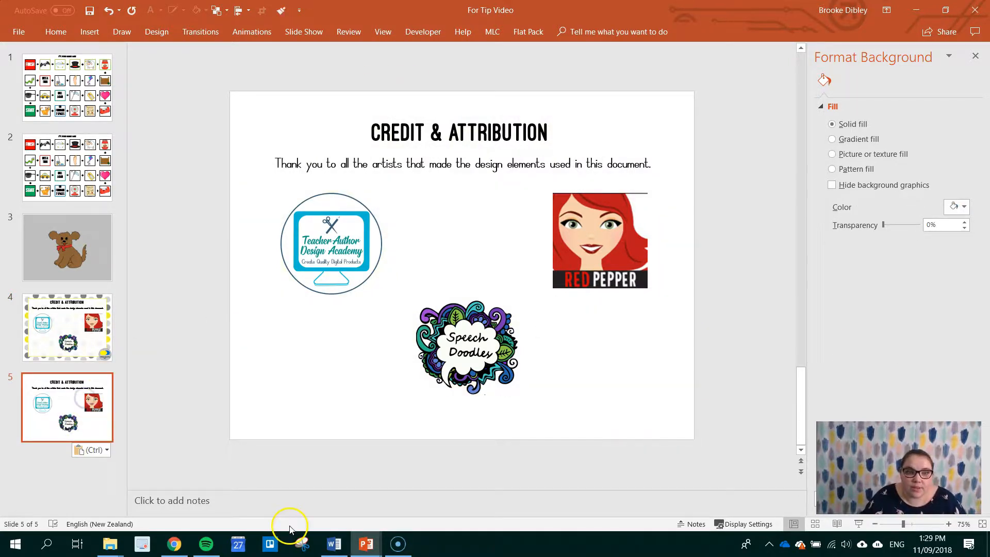
click(66, 327)
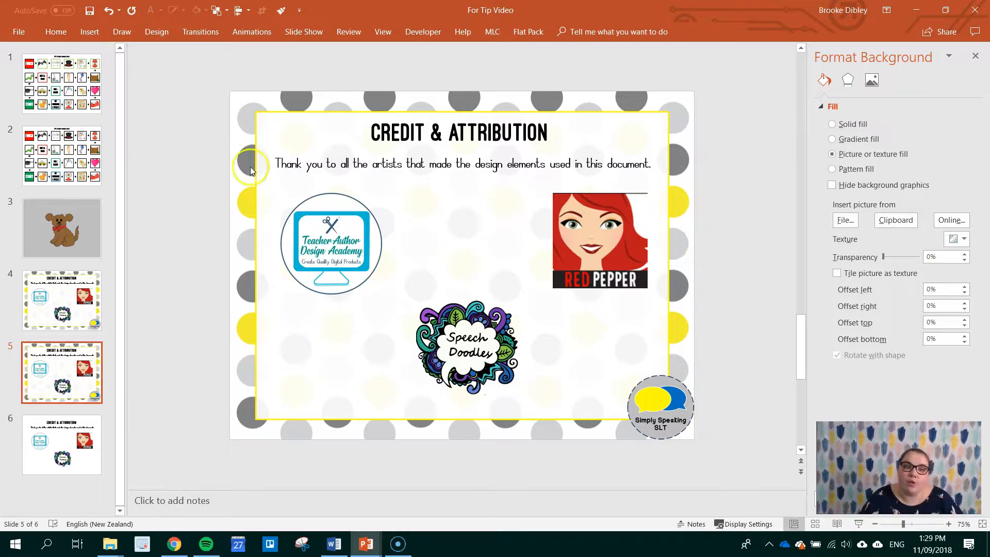
click(62, 301)
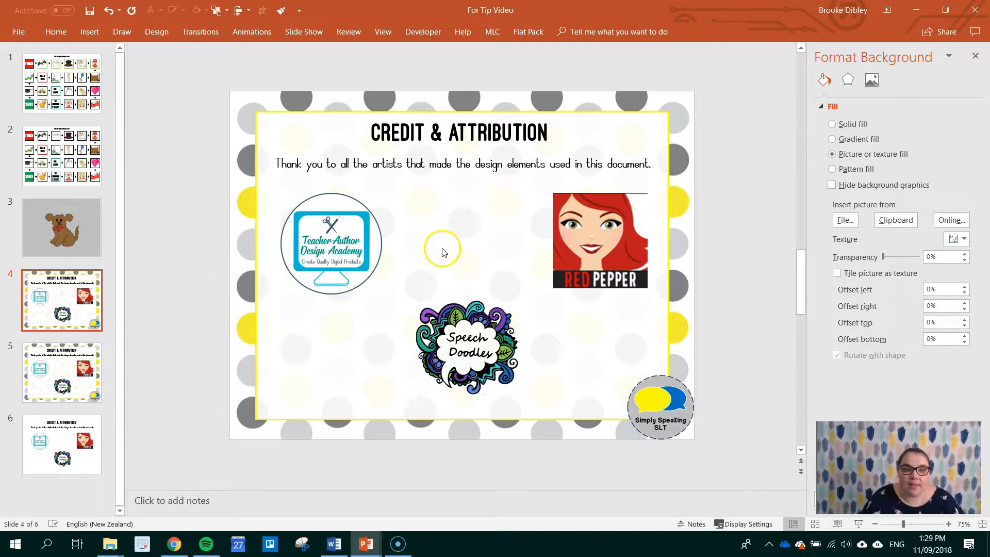
drag(443, 253, 474, 229)
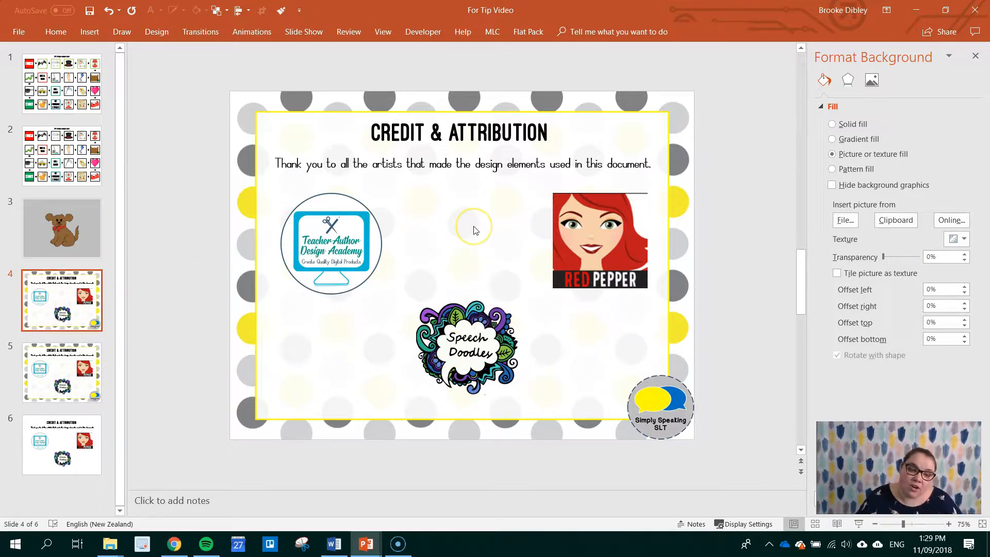
mouse_move(223, 280)
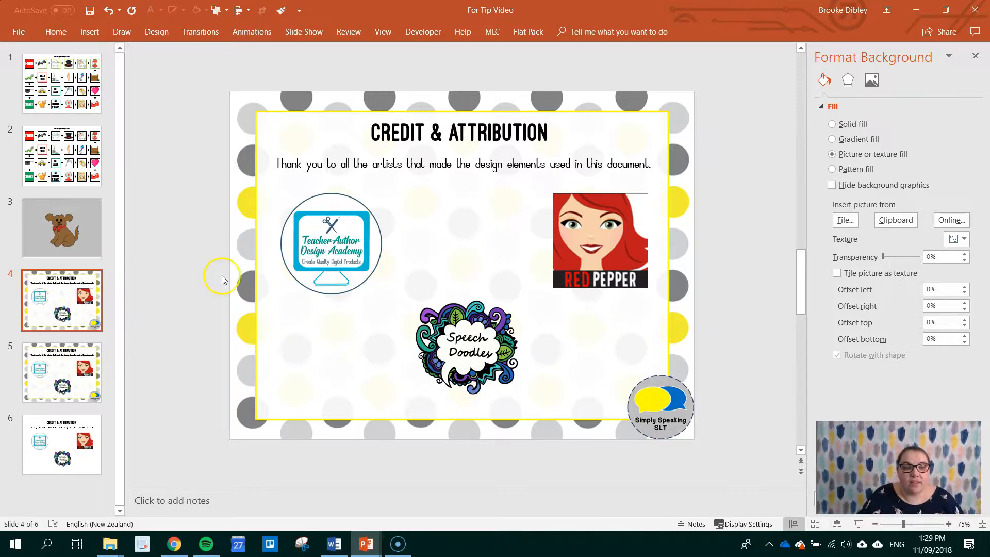
mouse_move(584, 234)
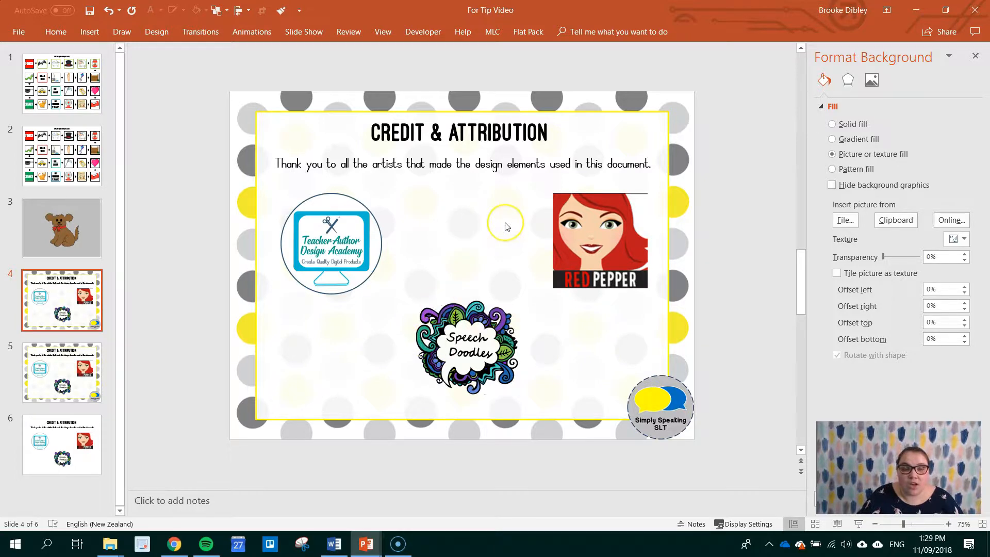
mouse_move(483, 316)
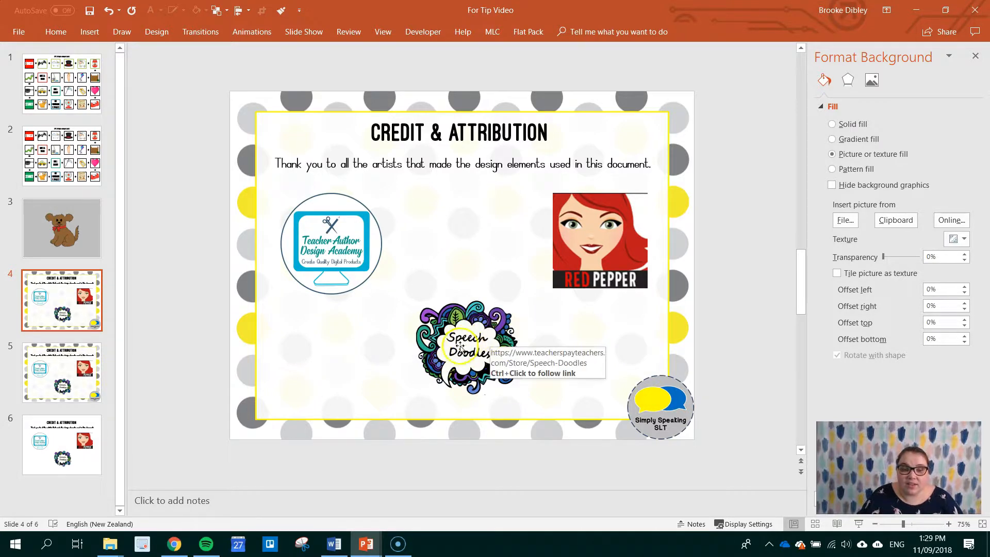
click(463, 348)
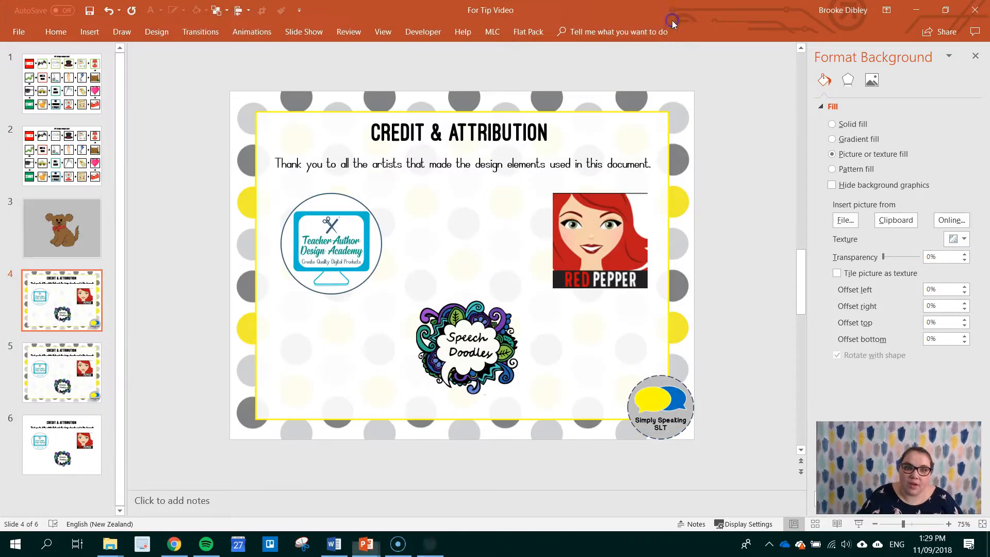
click(599, 241)
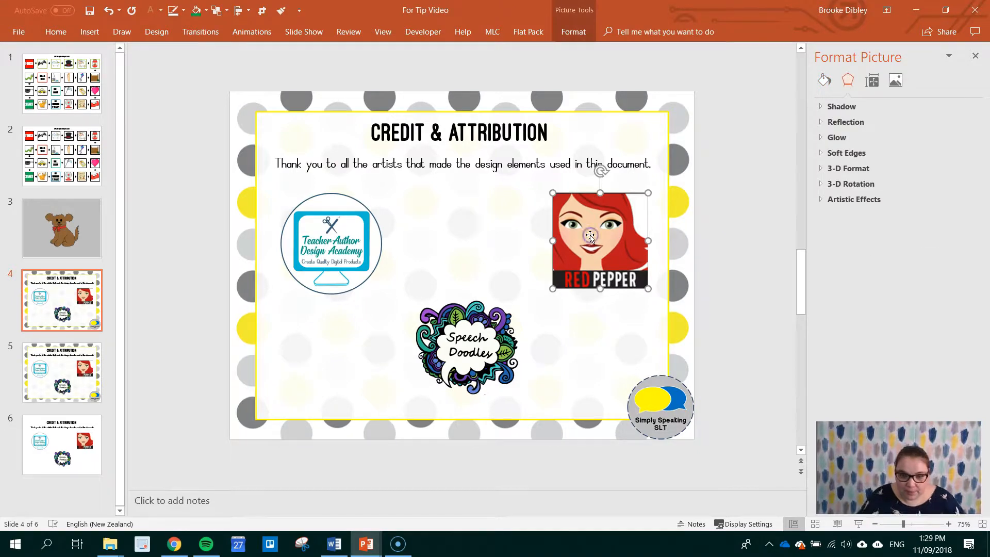
mouse_move(603, 230)
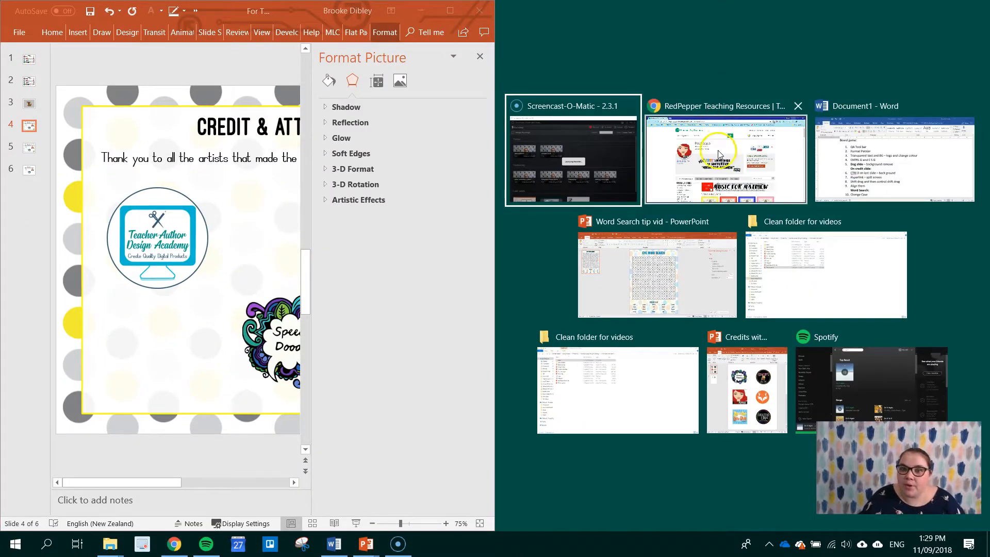
click(725, 157)
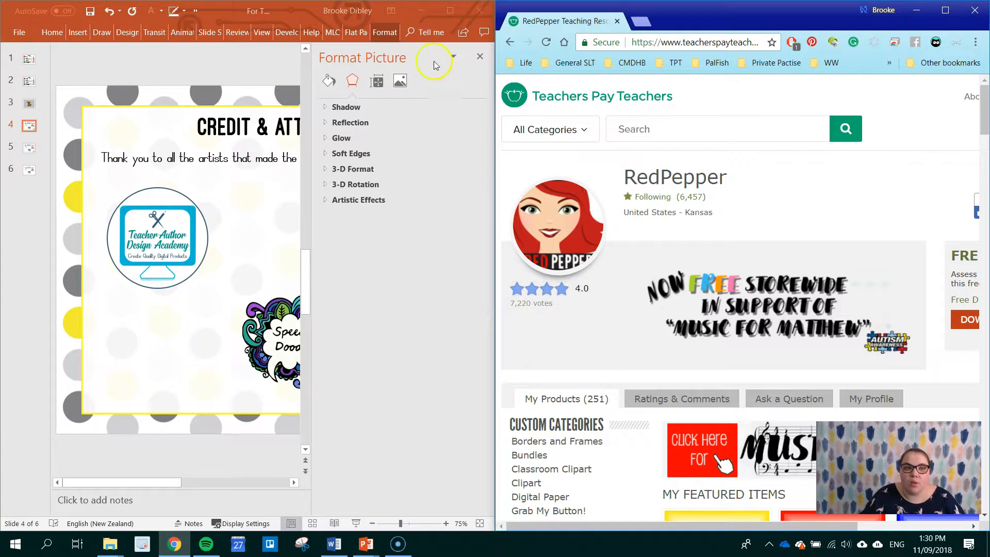
click(480, 56)
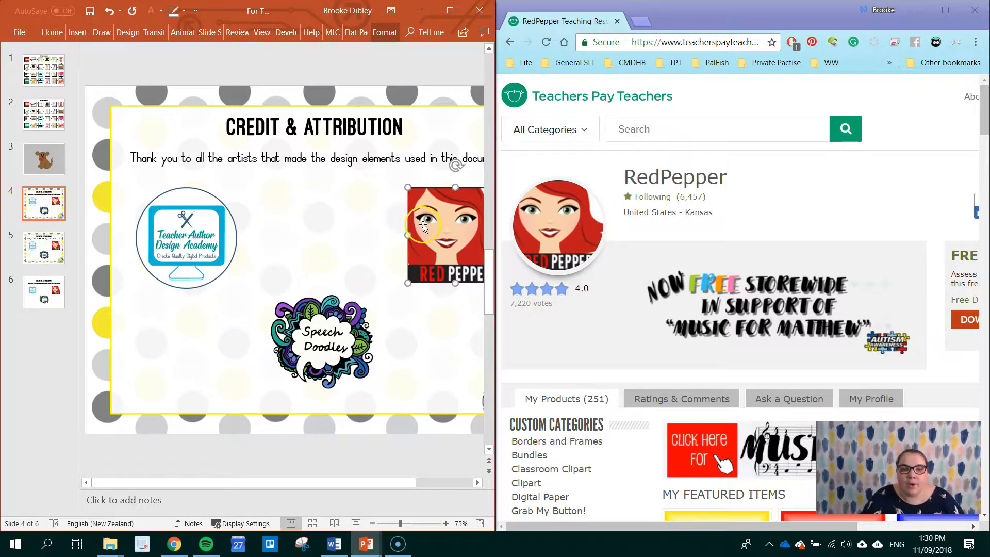
right_click(423, 226)
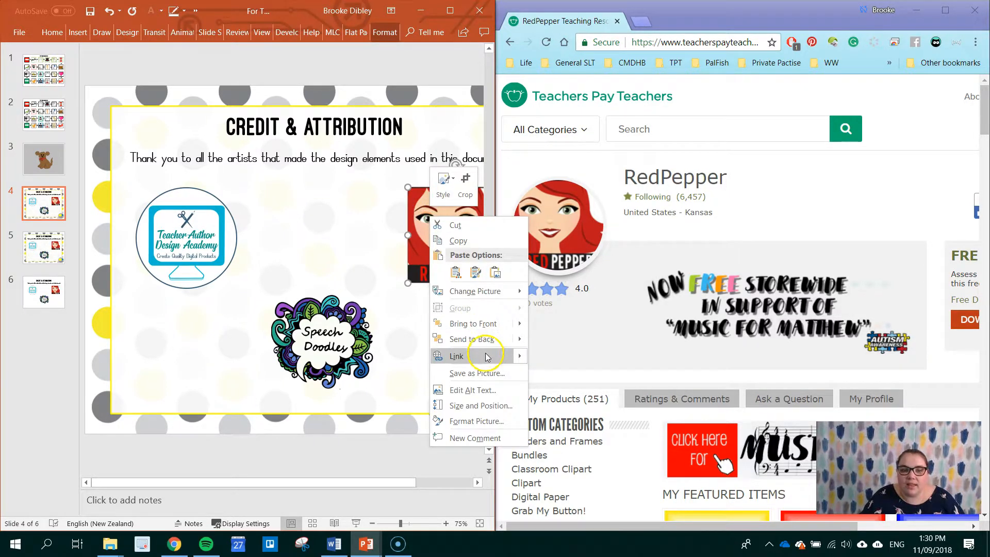
click(456, 356)
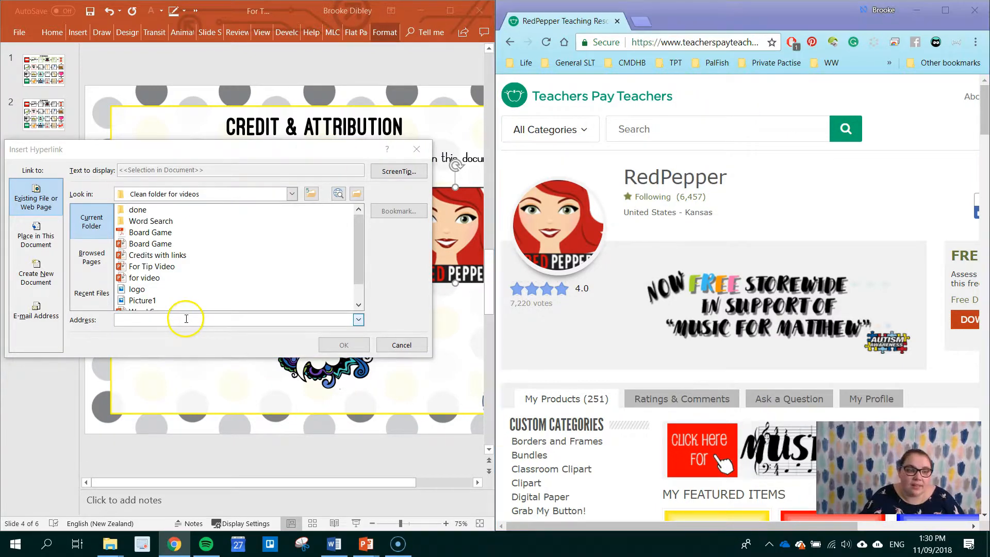
text(https://www.teacherspayteachers.com/Store/Redpepper)
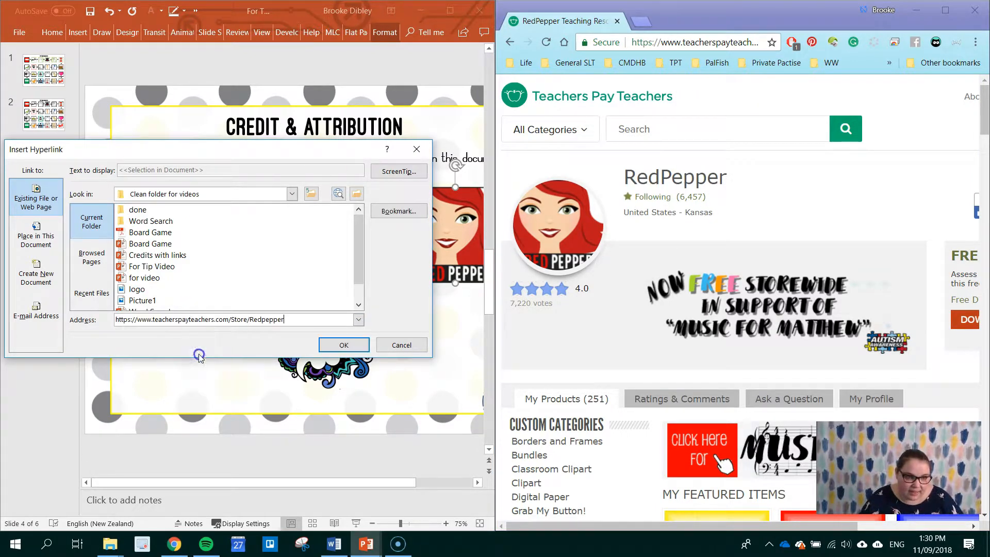
click(344, 344)
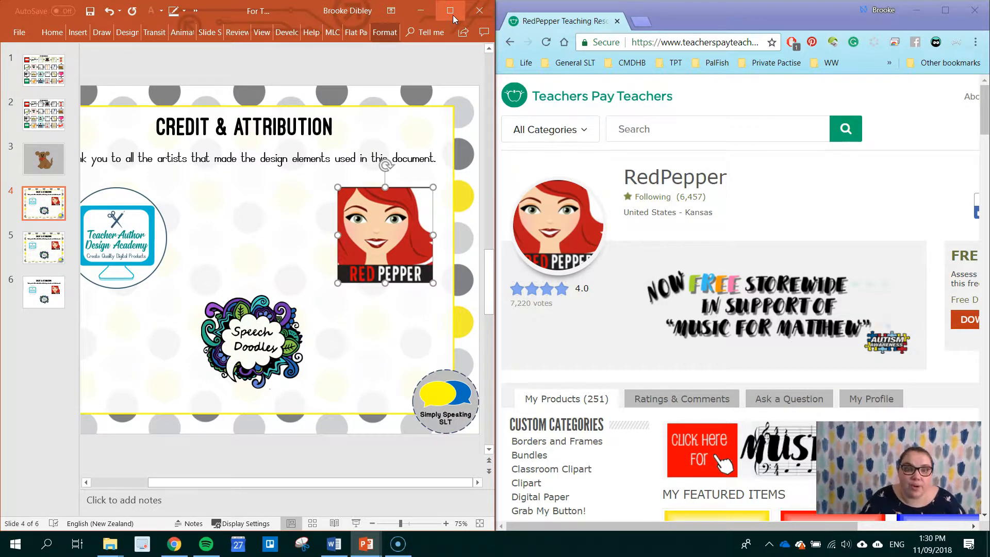
click(450, 10)
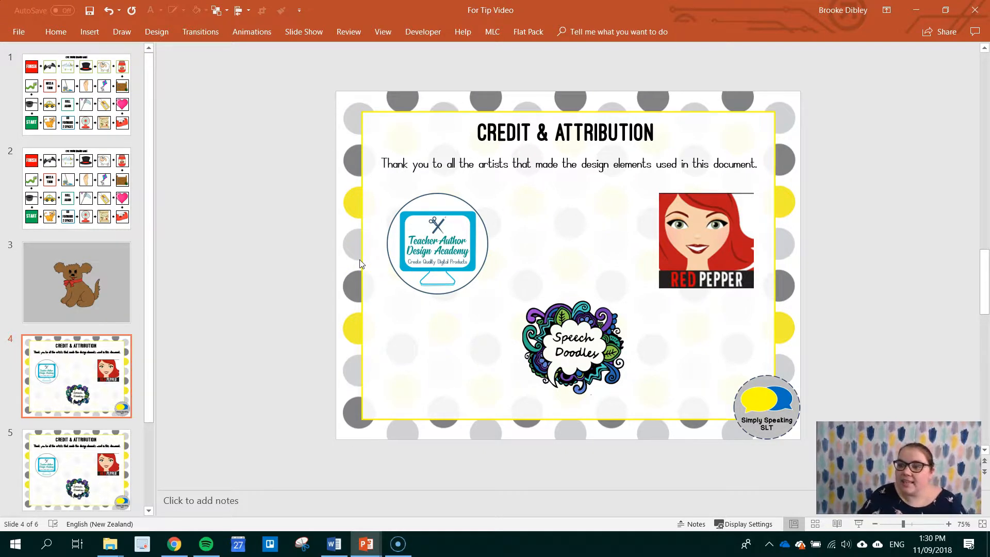
mouse_move(435, 252)
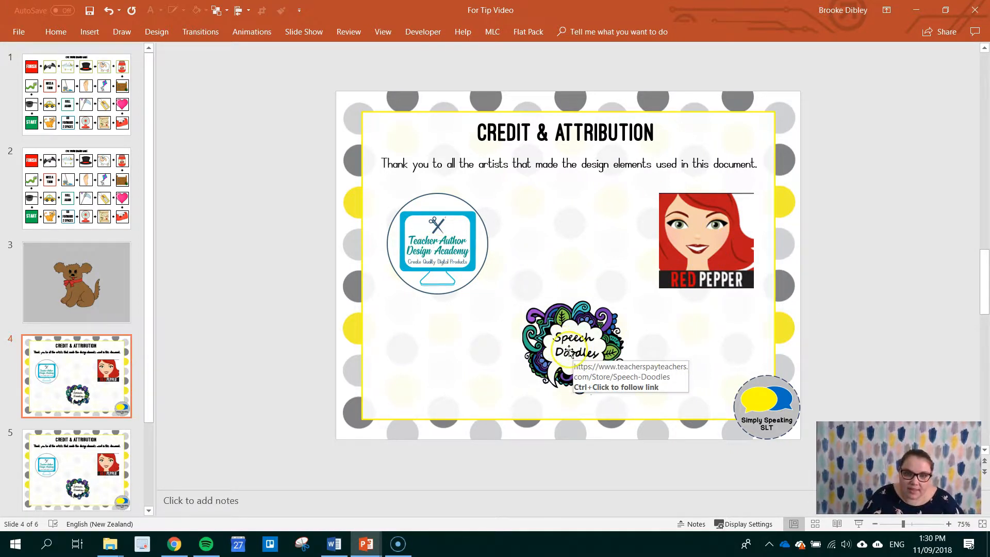
mouse_move(432, 241)
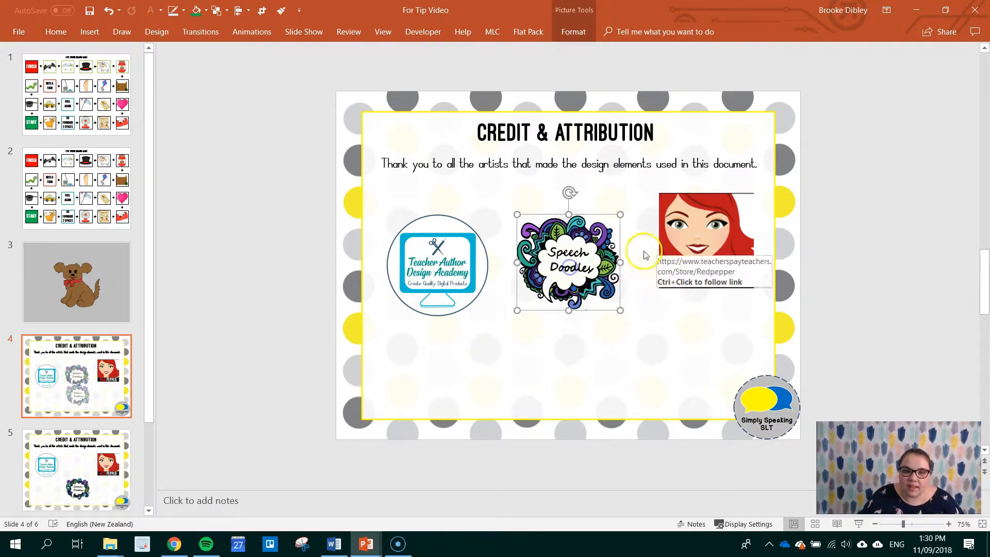
Select the three artist logos and distribute them horizontally.
click(302, 194)
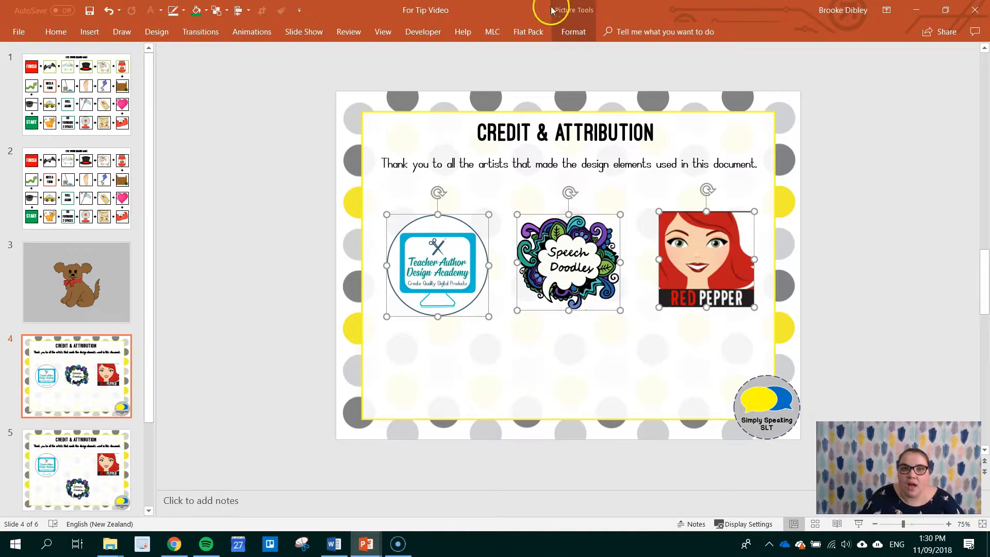
click(286, 183)
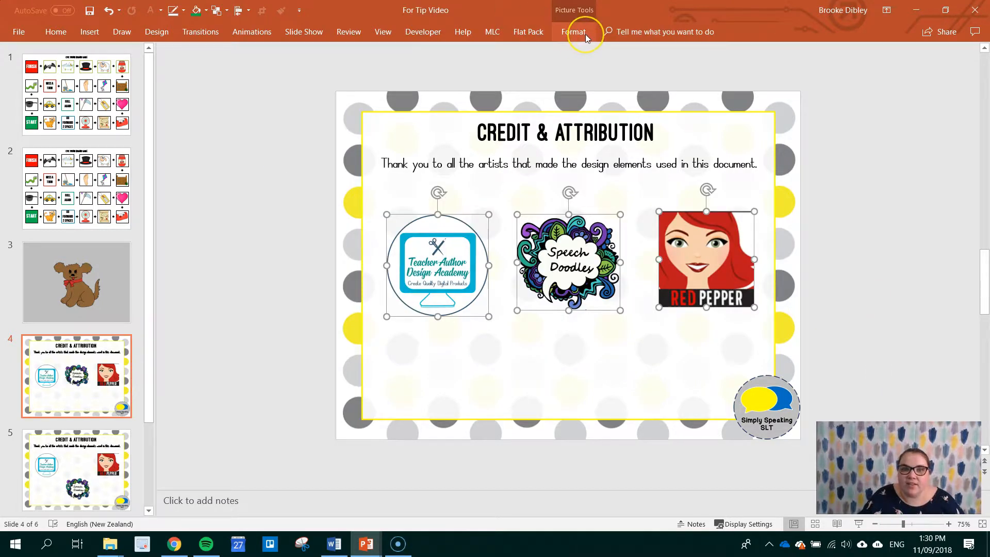
click(573, 32)
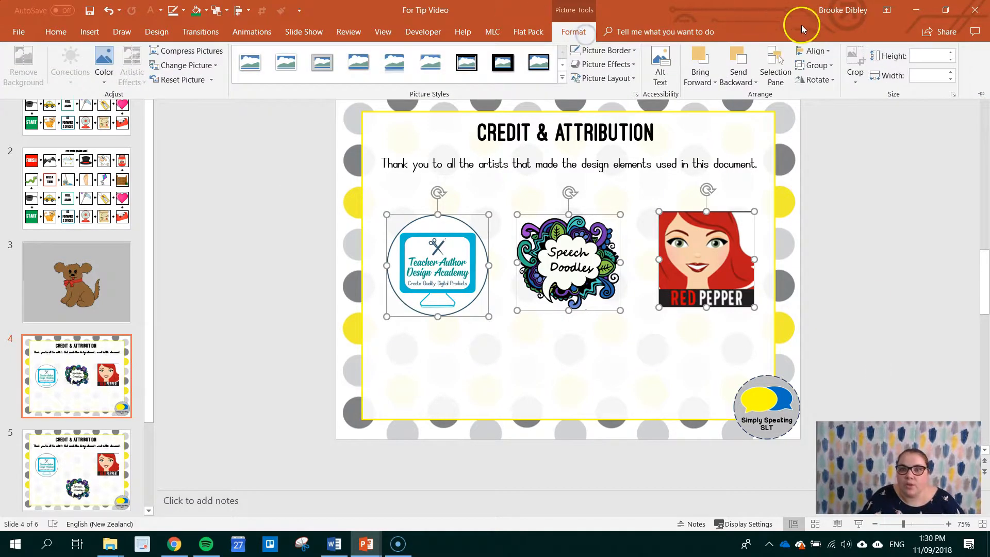
click(815, 50)
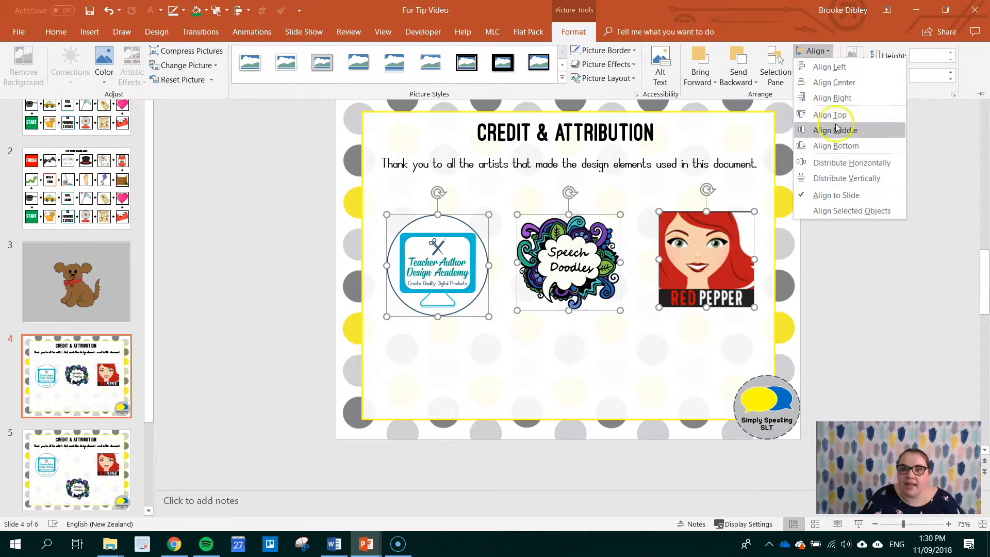
mouse_move(851, 162)
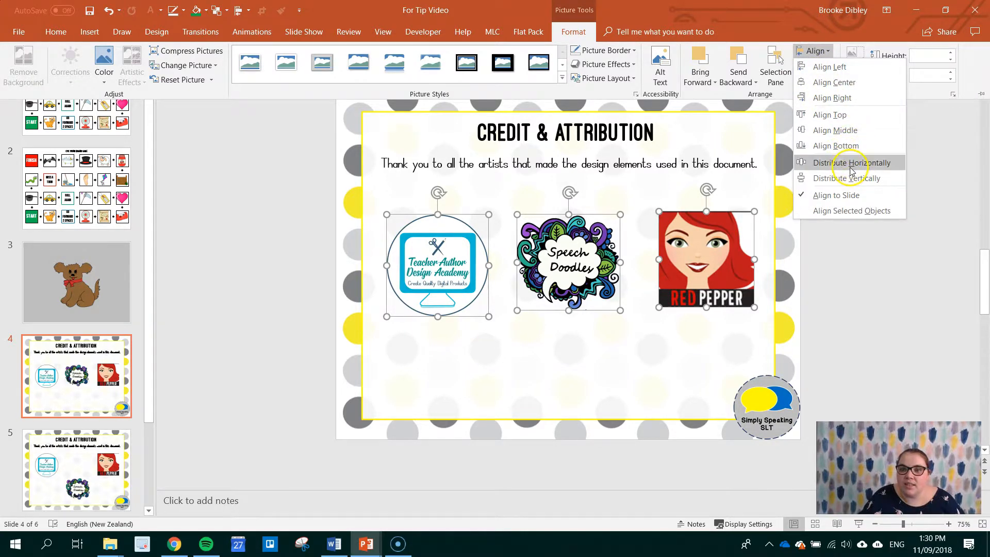
click(849, 162)
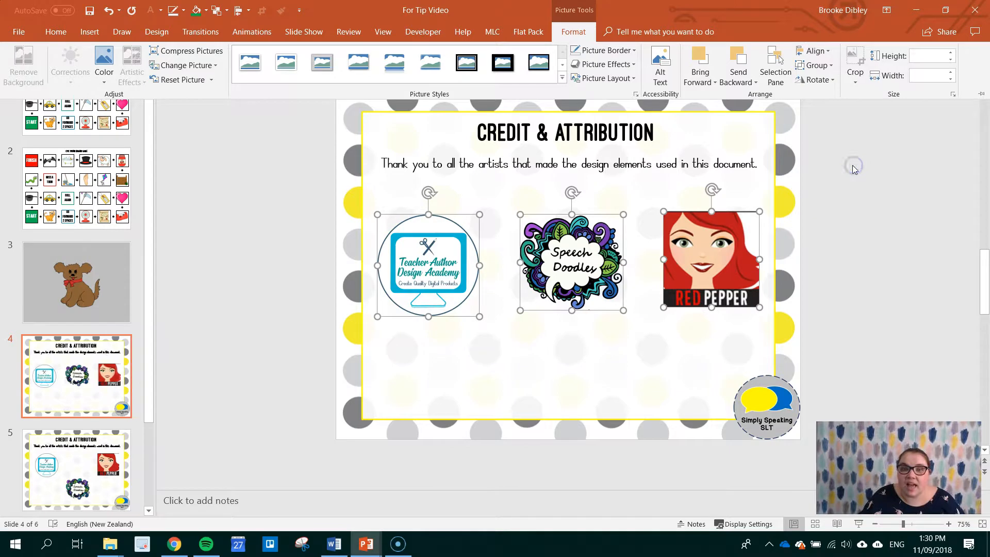
Align the three logos along their middles.
click(814, 50)
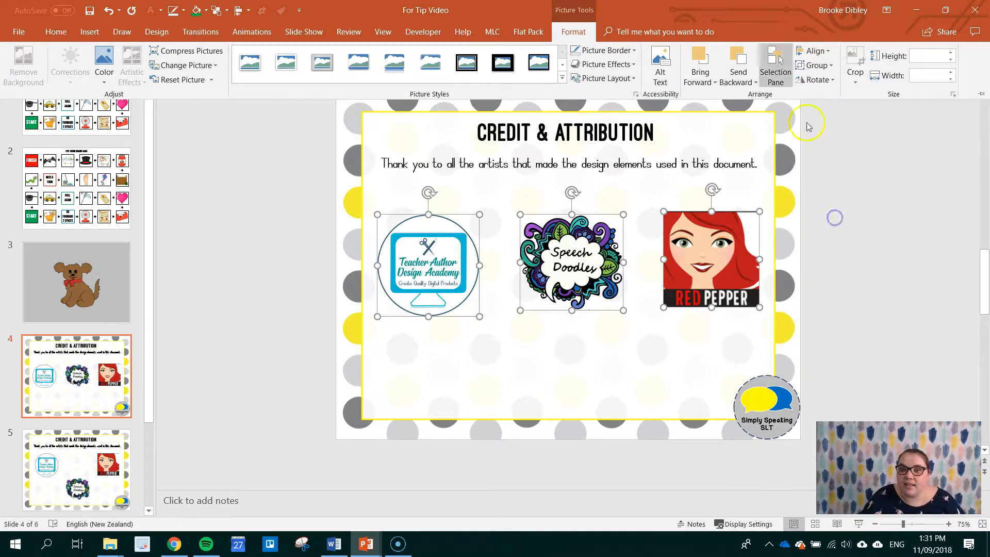
click(813, 50)
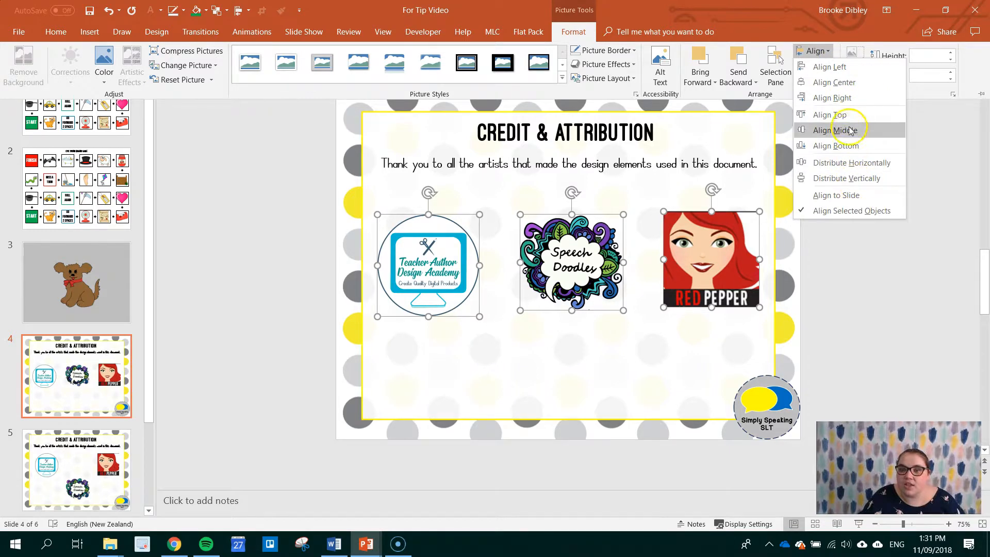
click(835, 130)
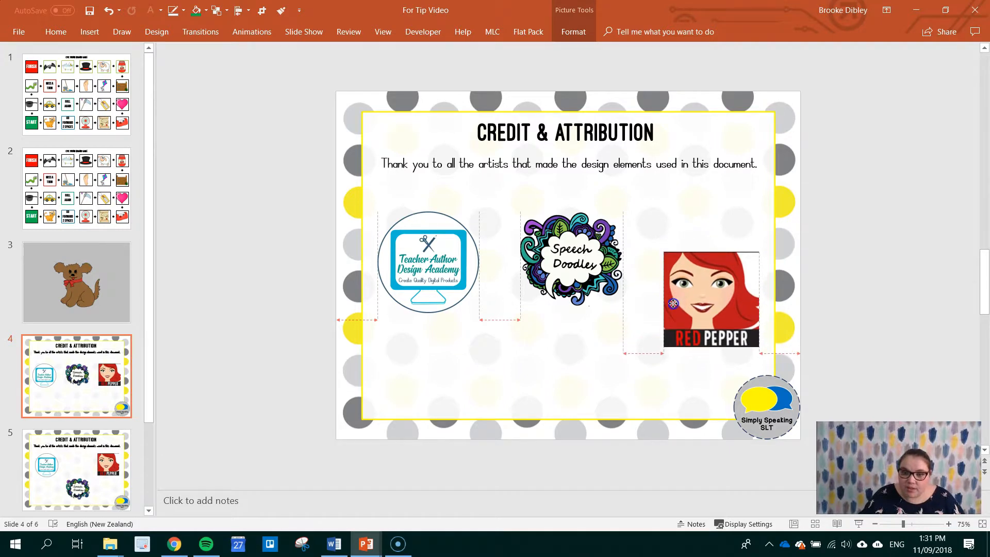
Drag the RedPepper logo level with the others and select it for copying.
drag(673, 304, 735, 336)
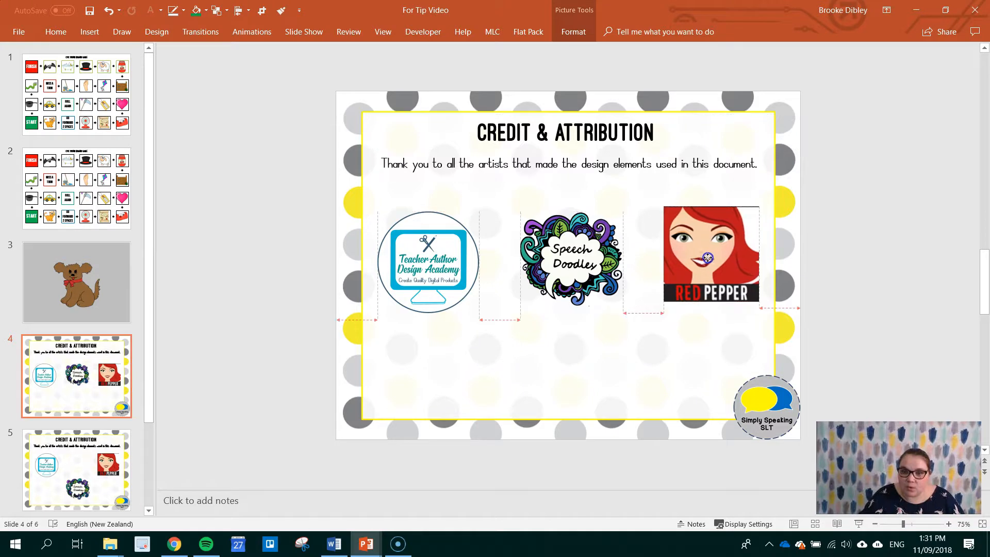
click(710, 253)
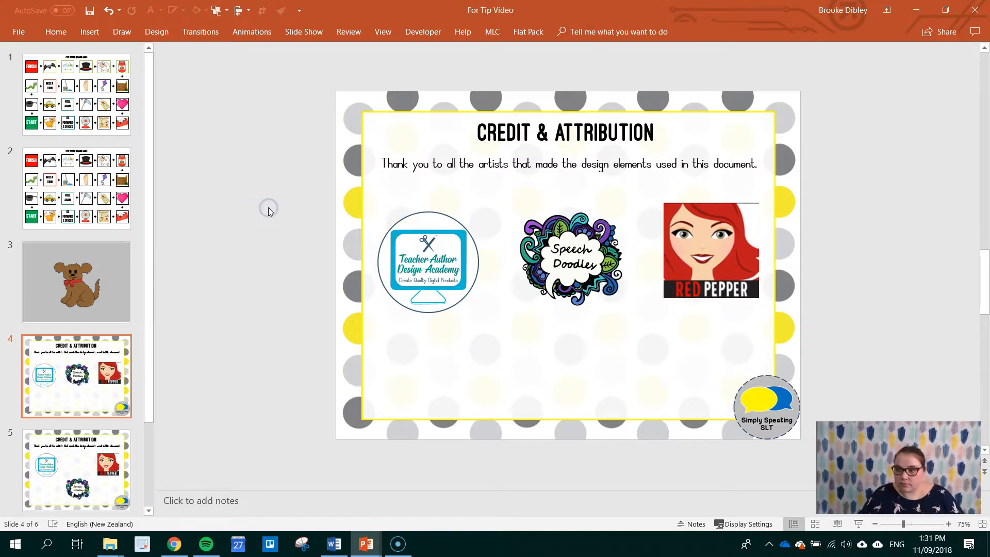
mouse_move(699, 258)
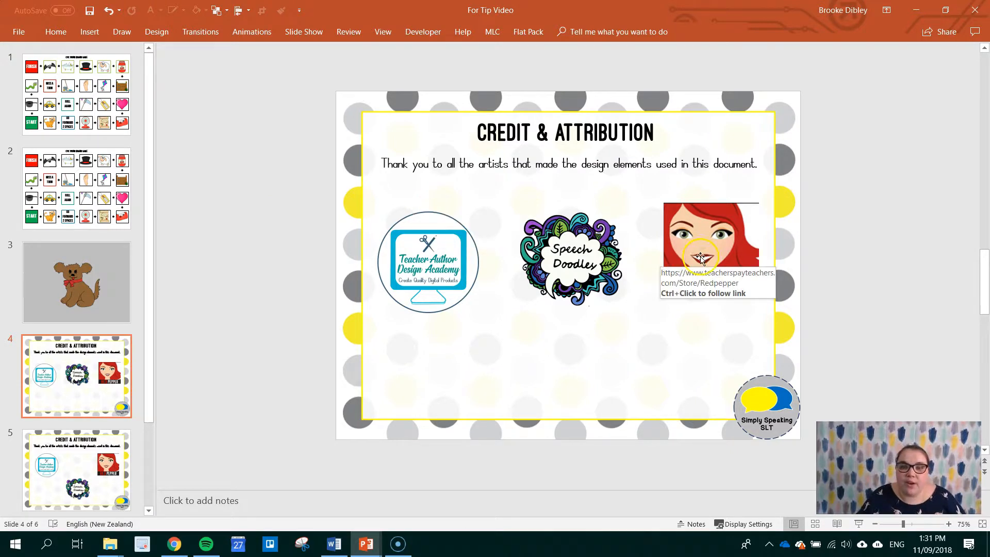
click(711, 249)
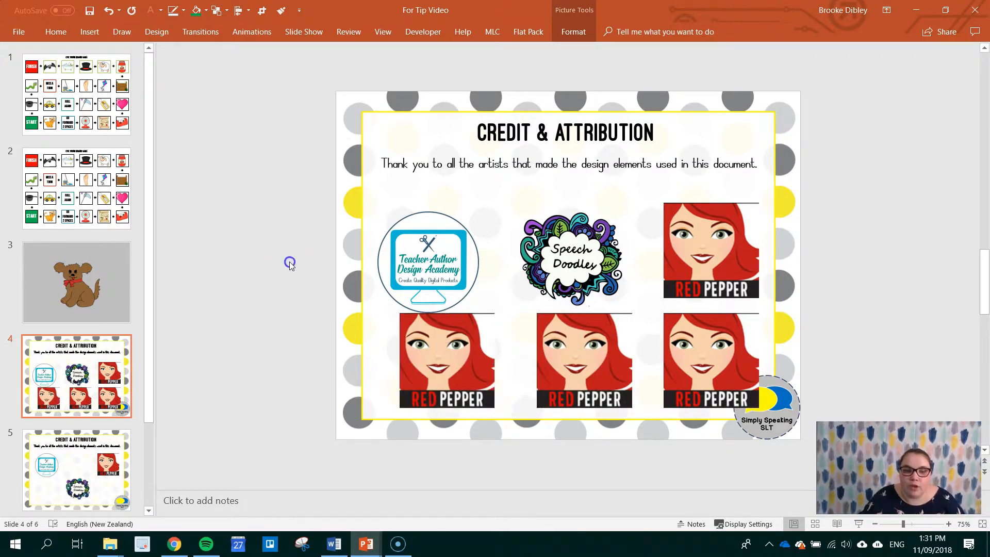
mouse_move(752, 390)
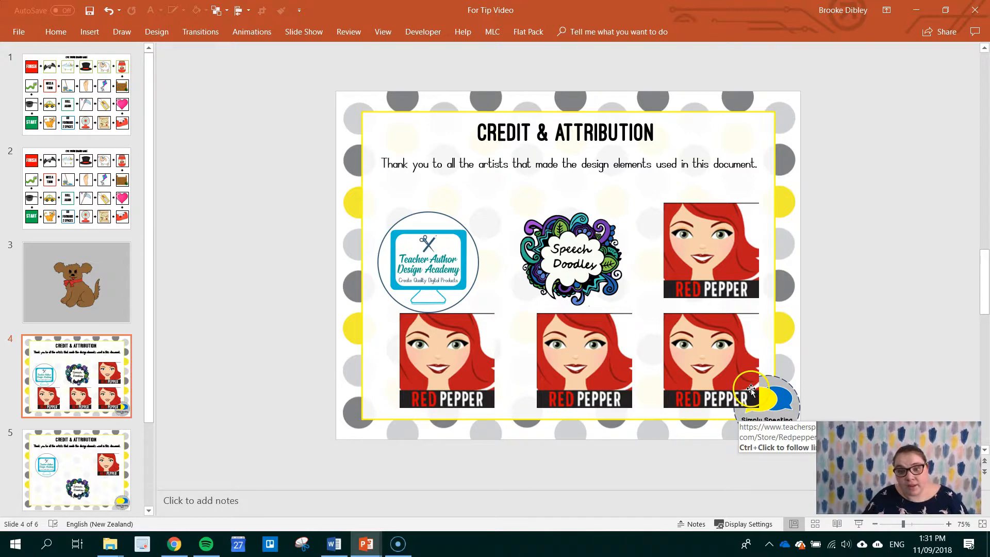
mouse_move(252, 383)
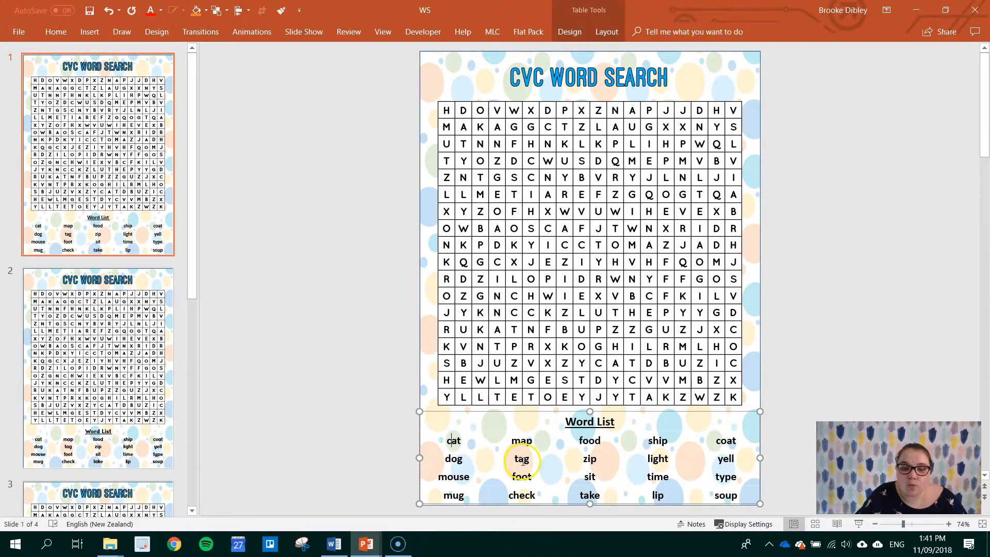
Change the Word List table's text to UPPERCASE.
click(449, 441)
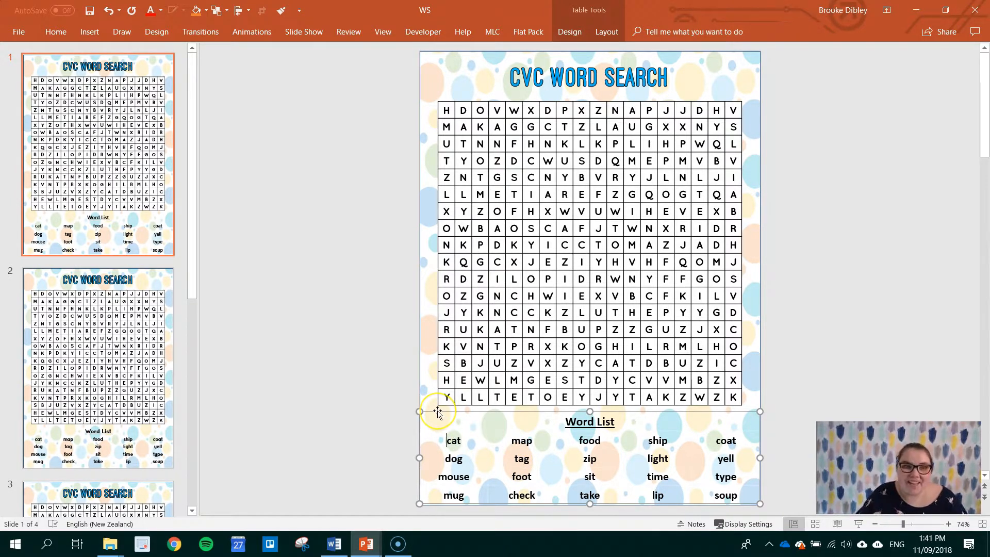
mouse_move(451, 443)
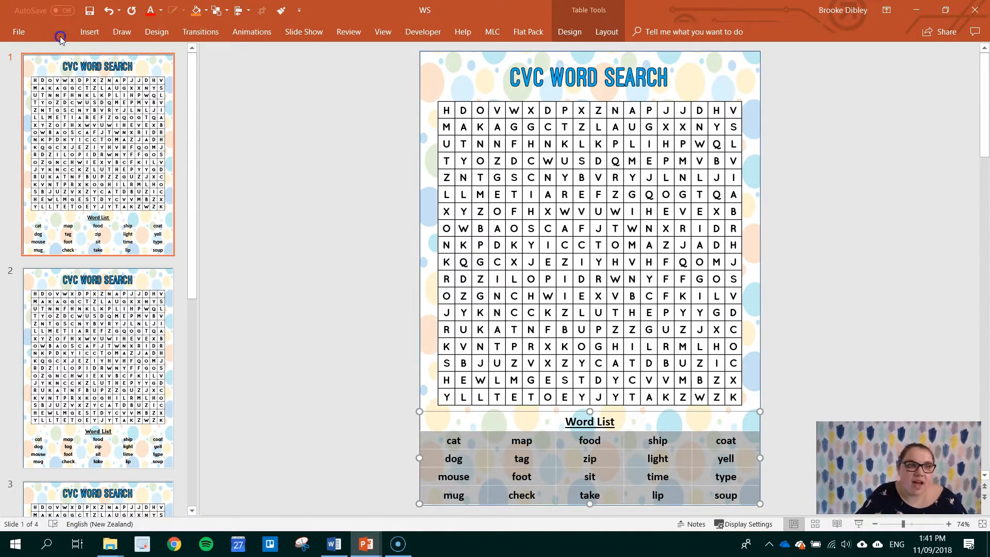
click(274, 74)
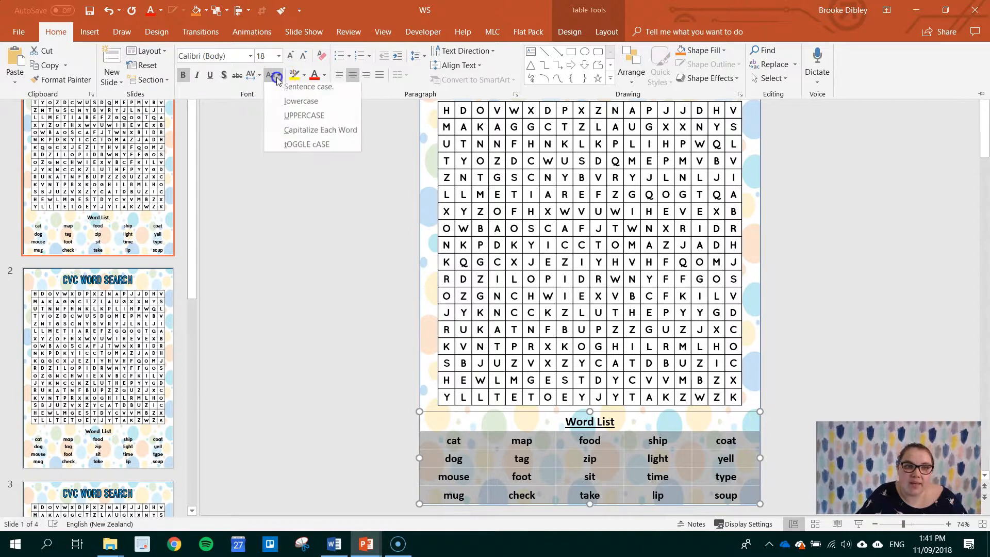
mouse_move(305, 120)
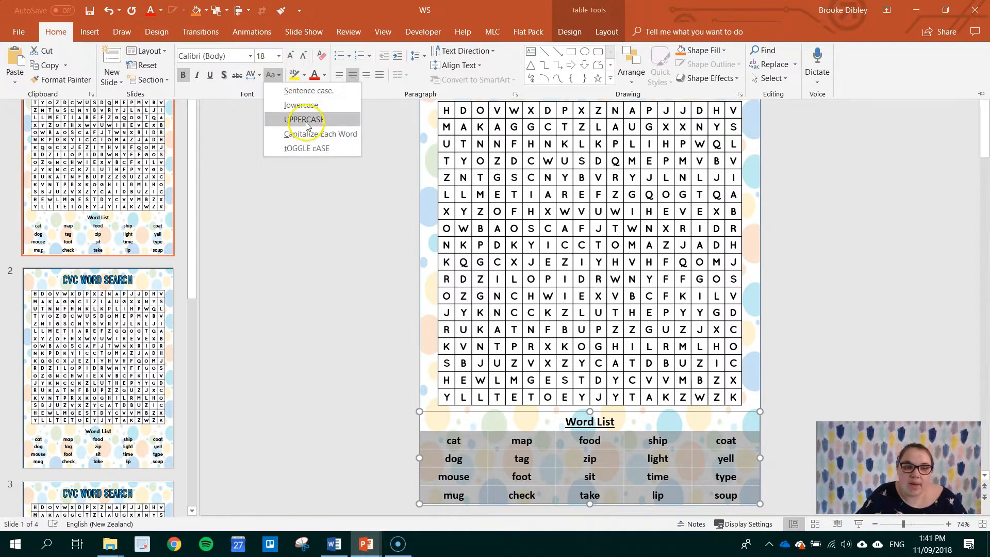
click(305, 120)
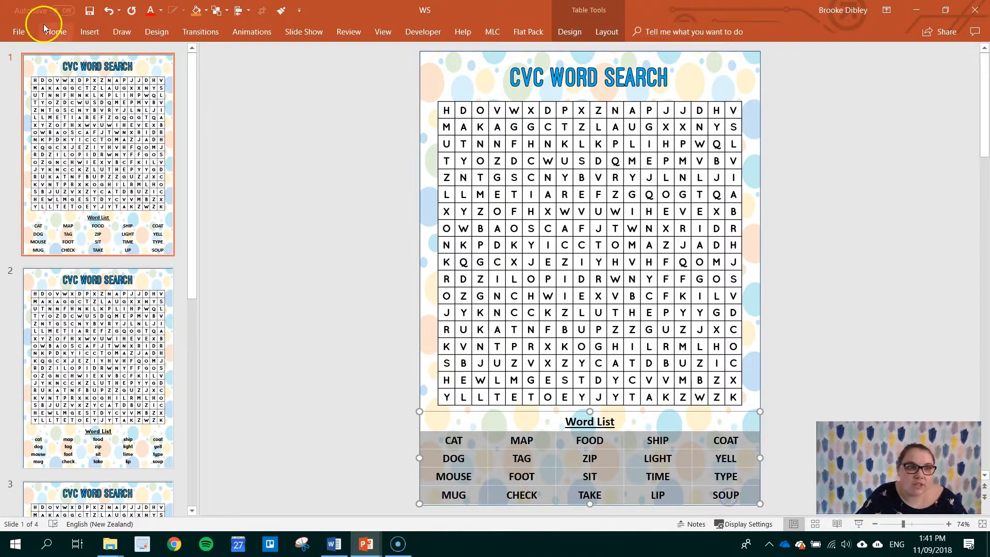
Reapply UPPERCASE to the word list from Home > Change Case.
click(55, 32)
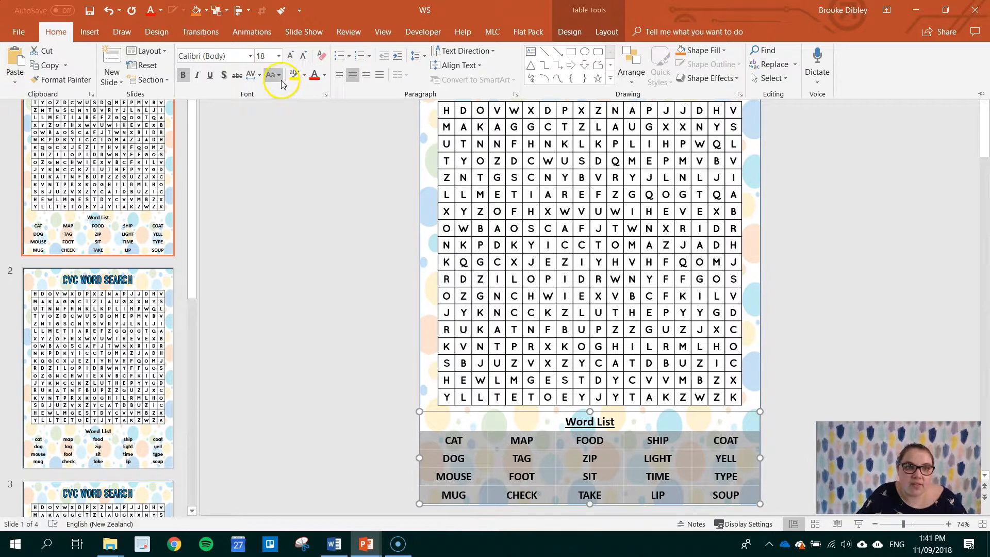
click(271, 75)
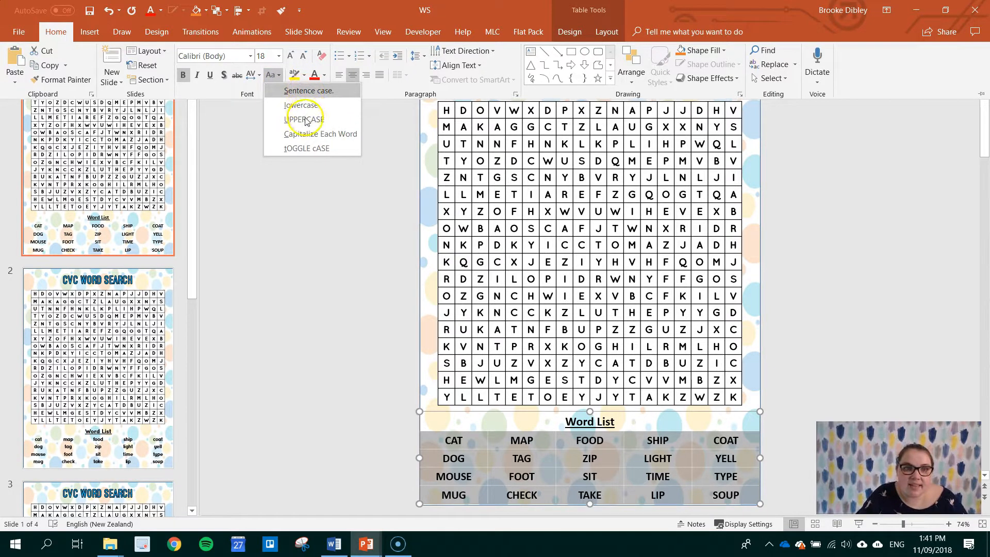
click(320, 134)
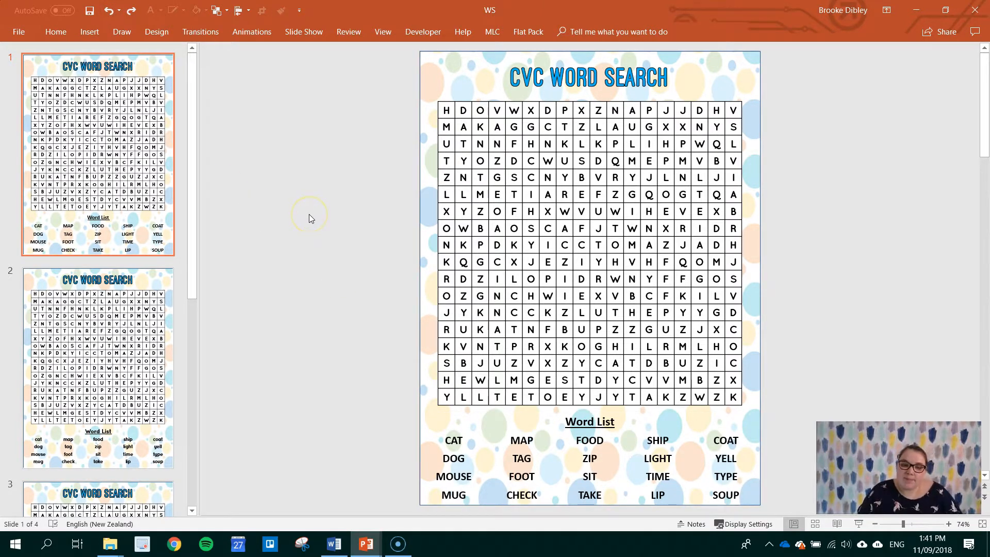
mouse_move(416, 409)
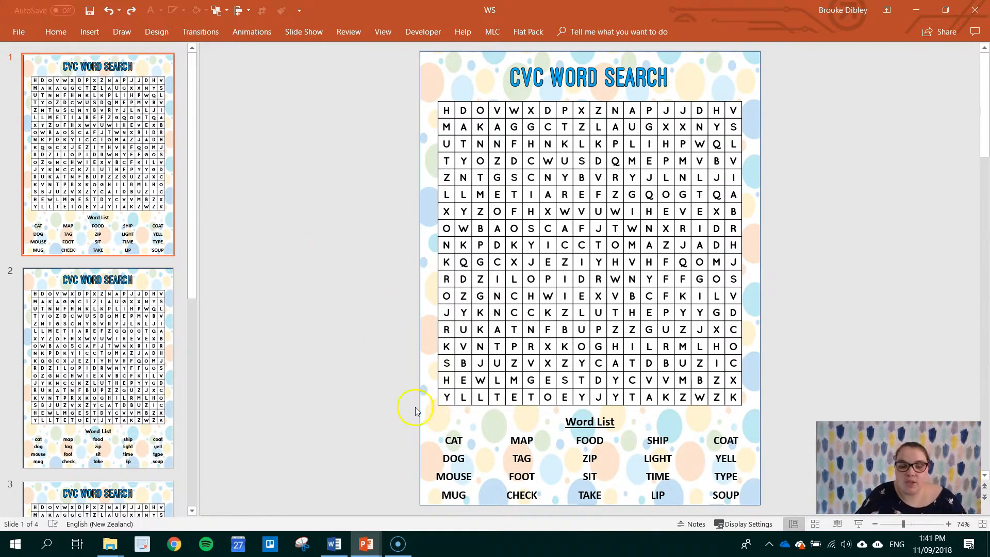
mouse_move(305, 249)
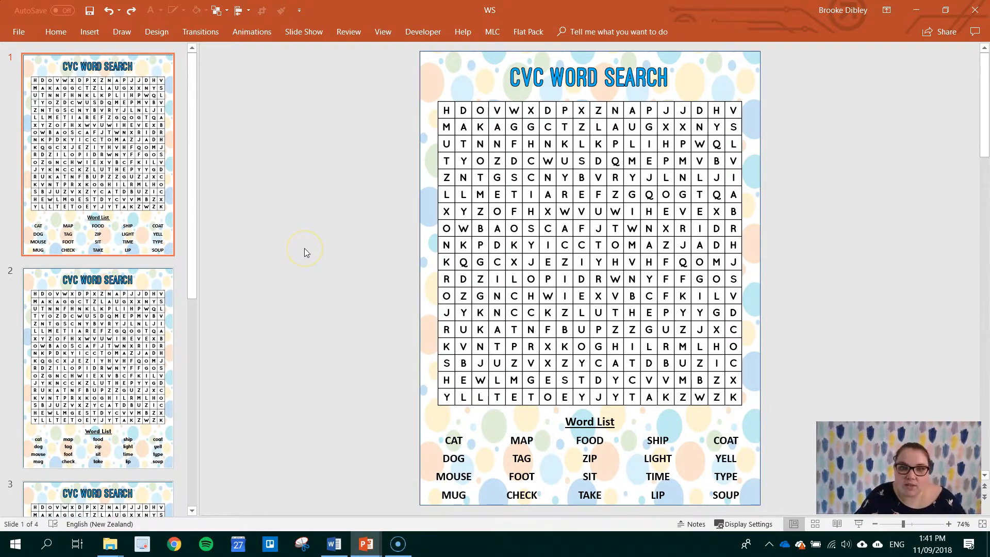